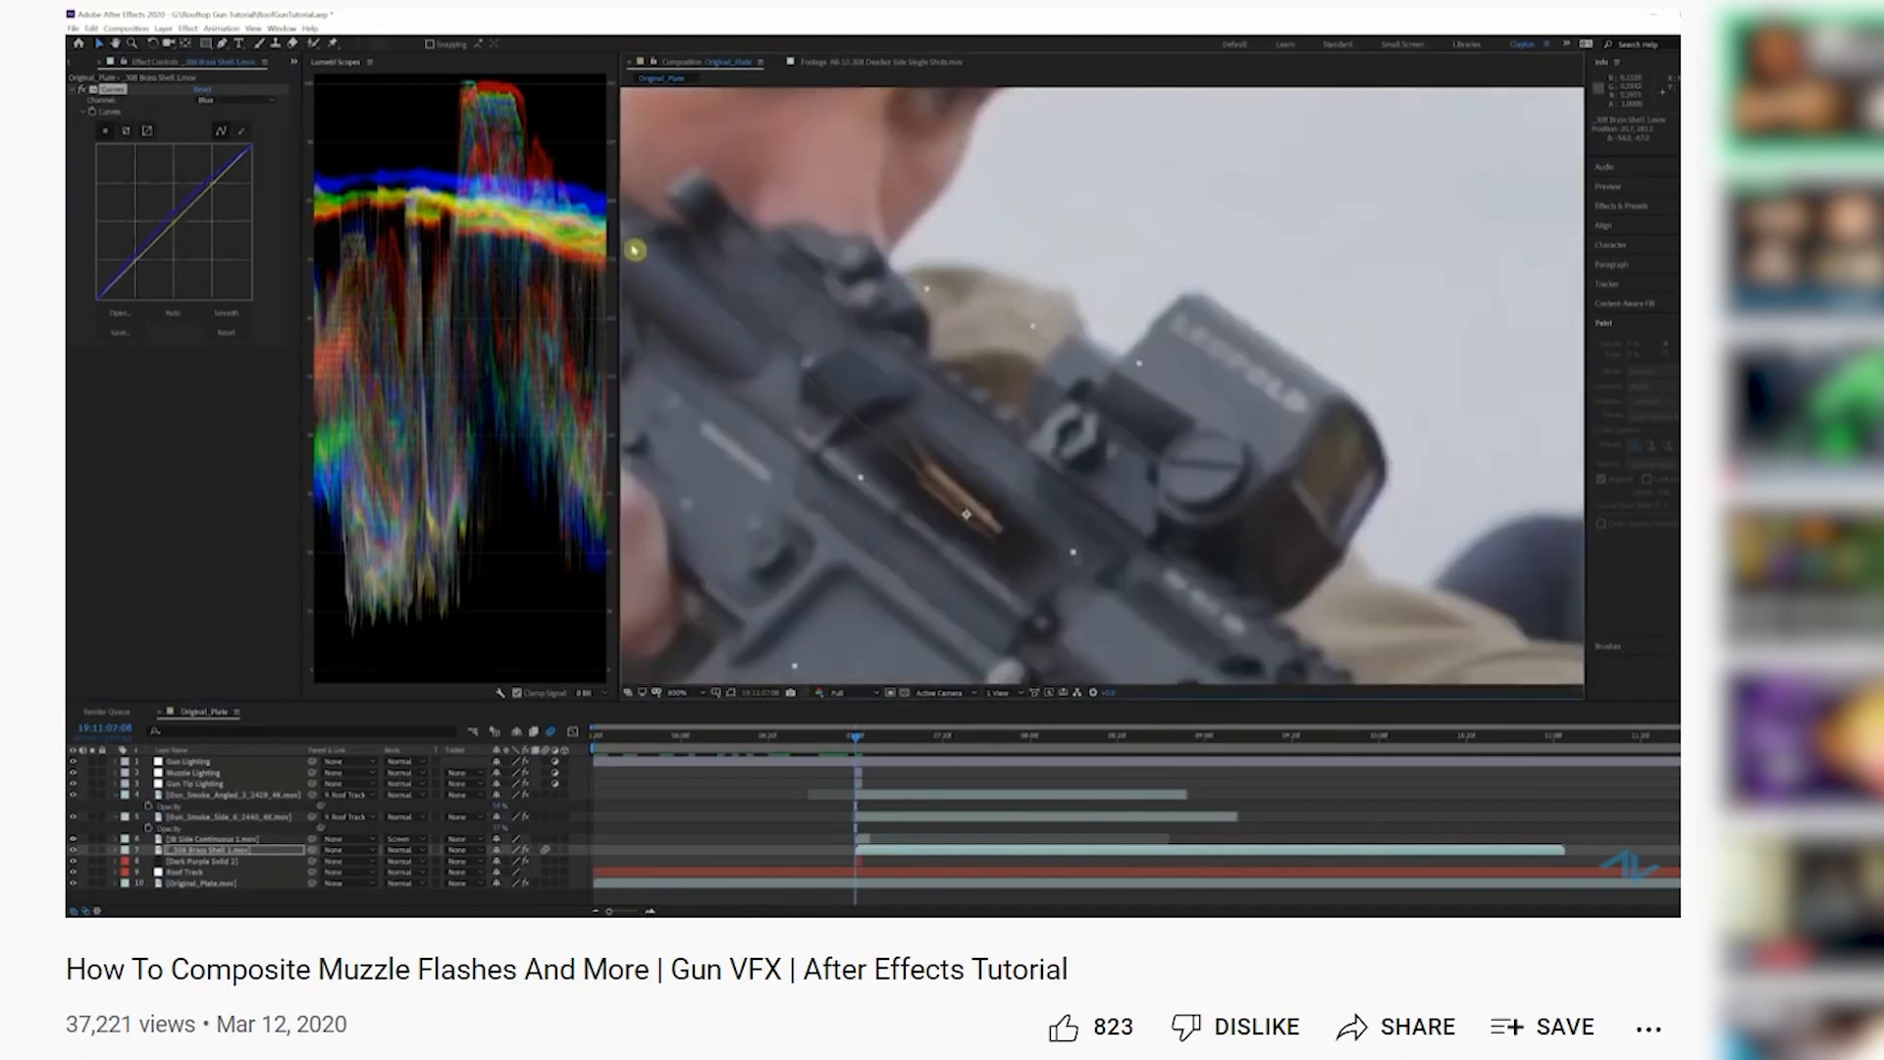
Step: Preview the finished Recoil Backplate comp and inspect the Head Recoil layer's settings
click(1368, 528)
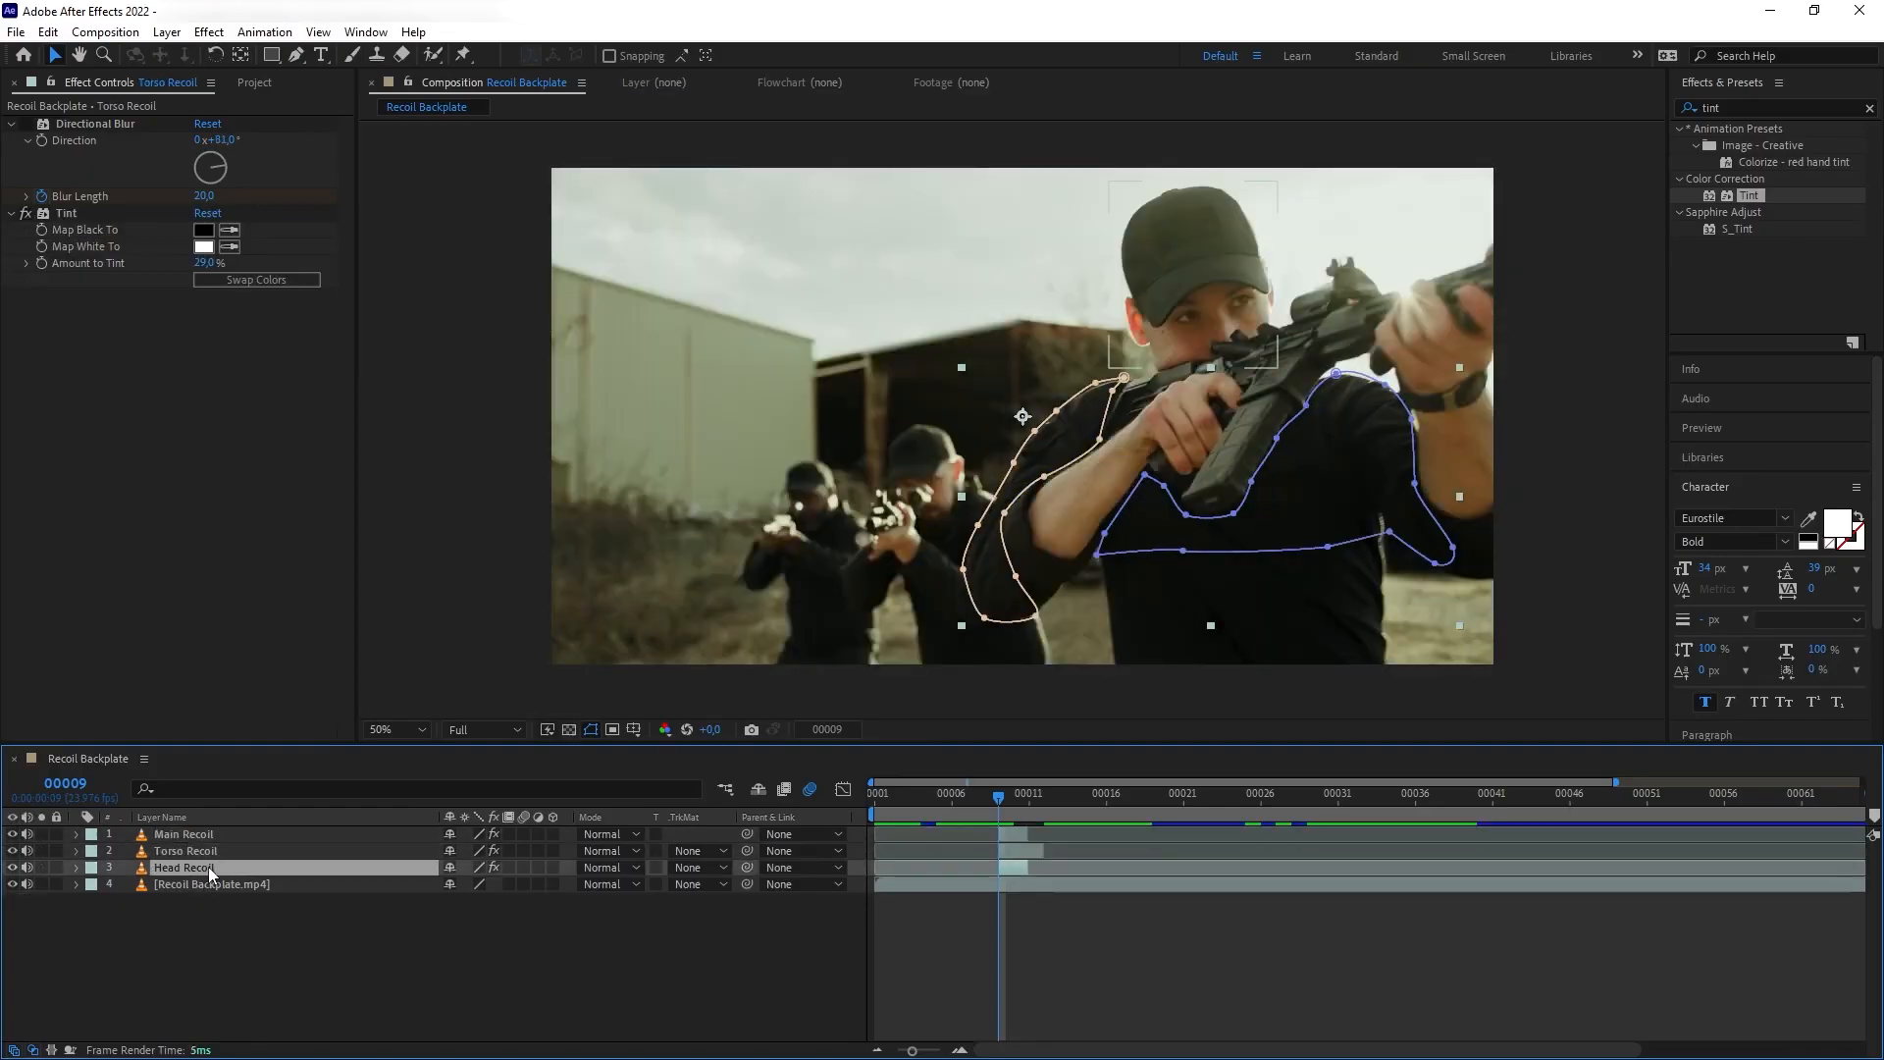
click(184, 867)
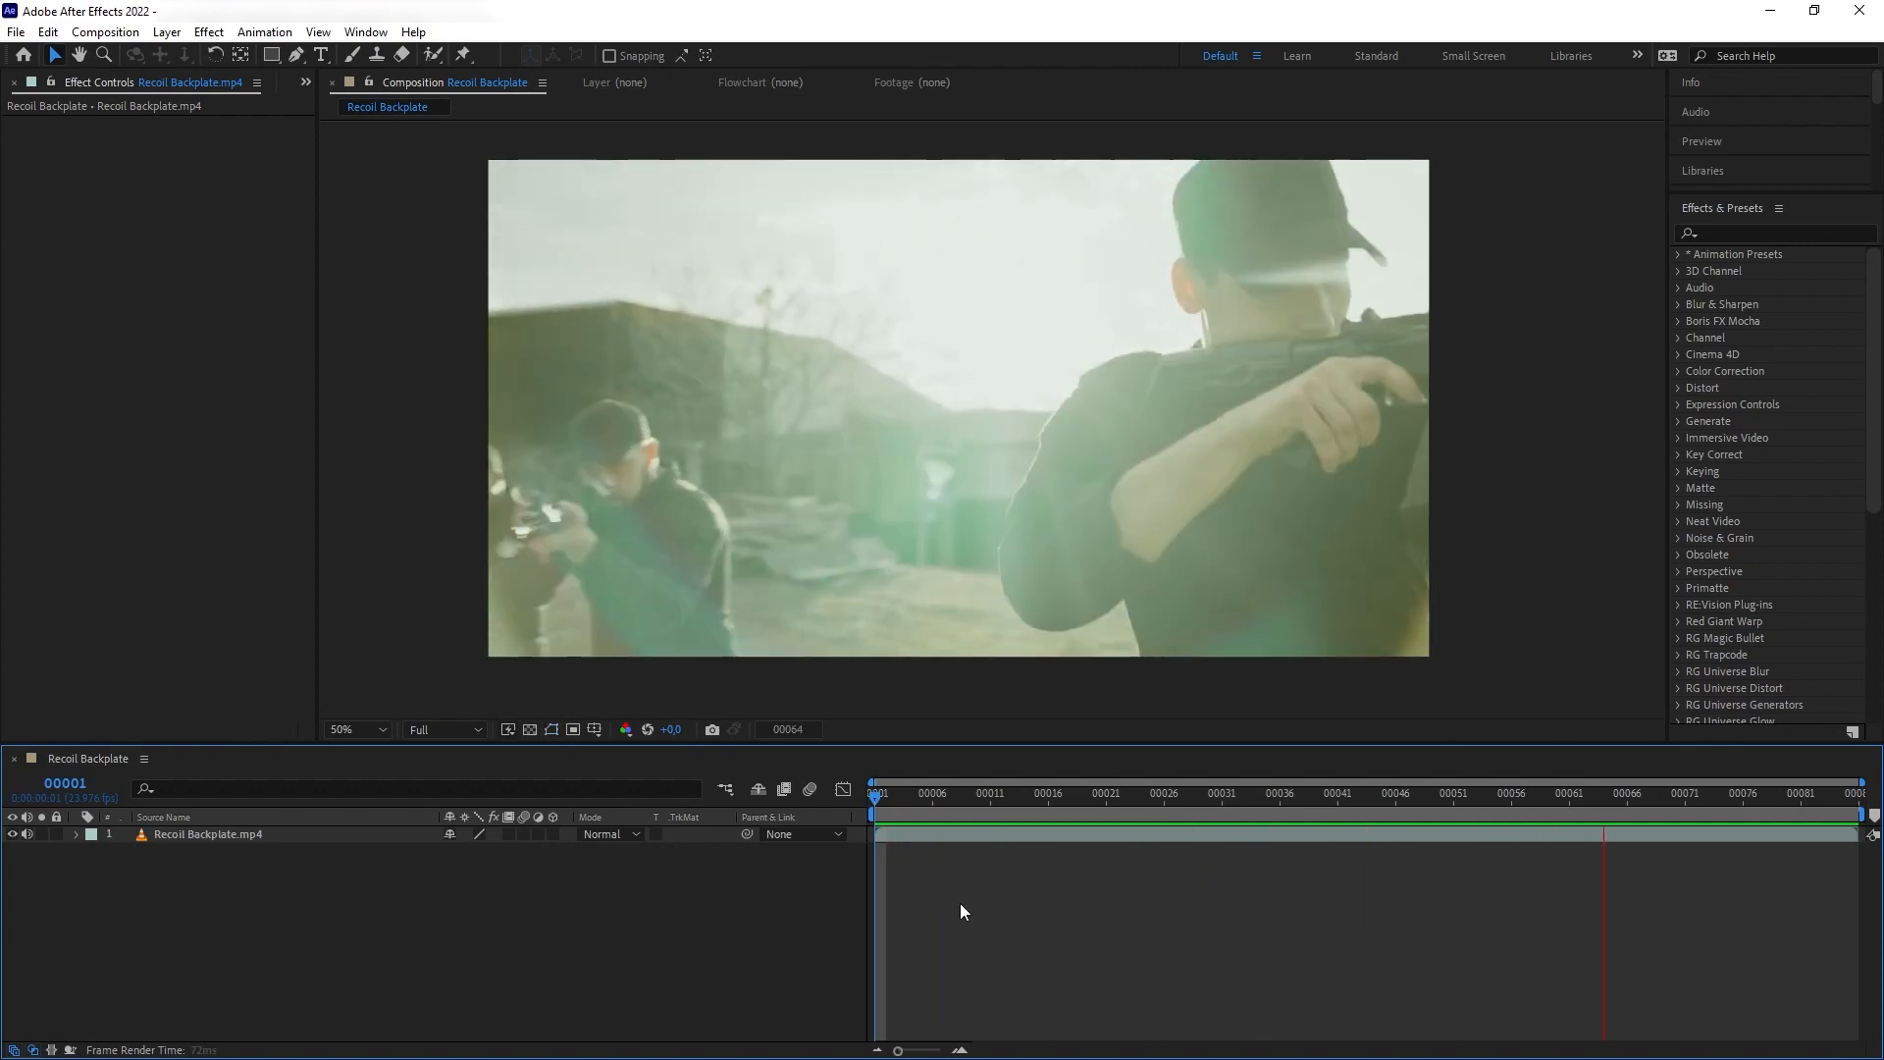
Step: At frame 00009, duplicate the backplate (Ctrl+D) and mask the rifle and arms on the copy
click(1093, 793)
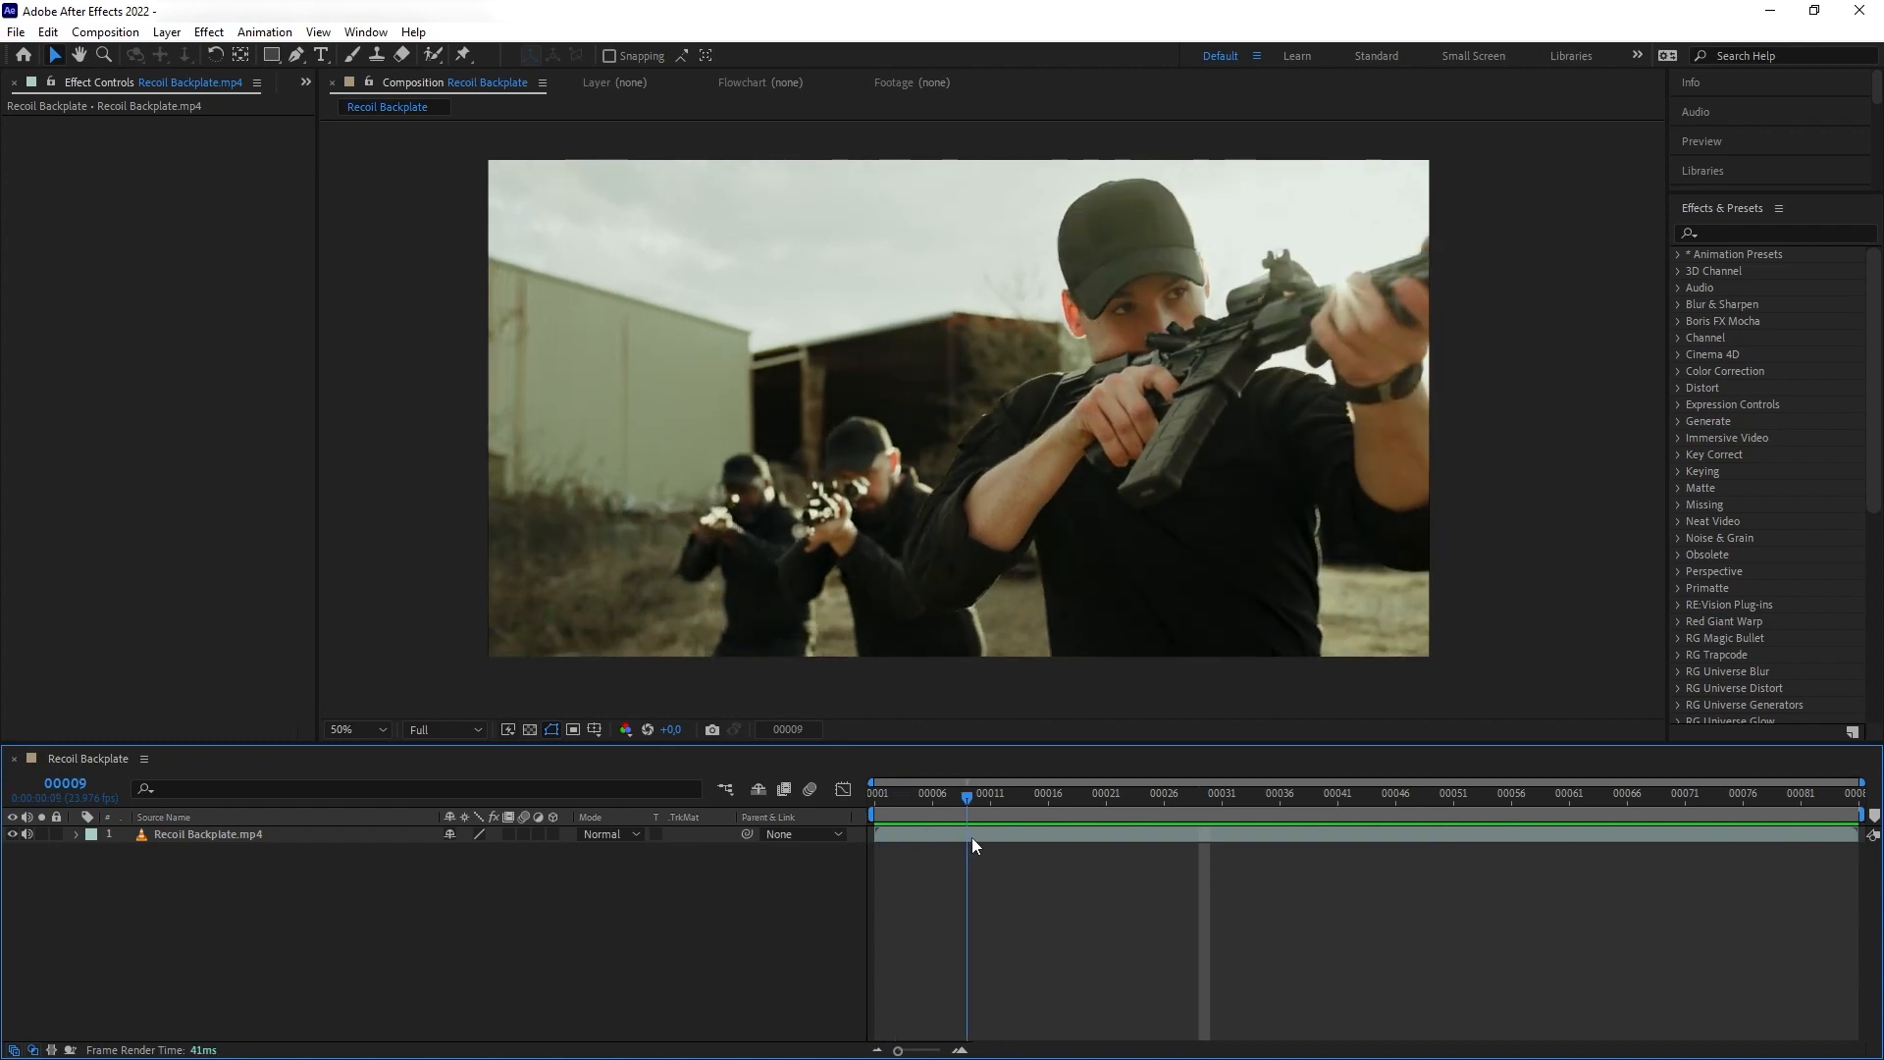
click(207, 834)
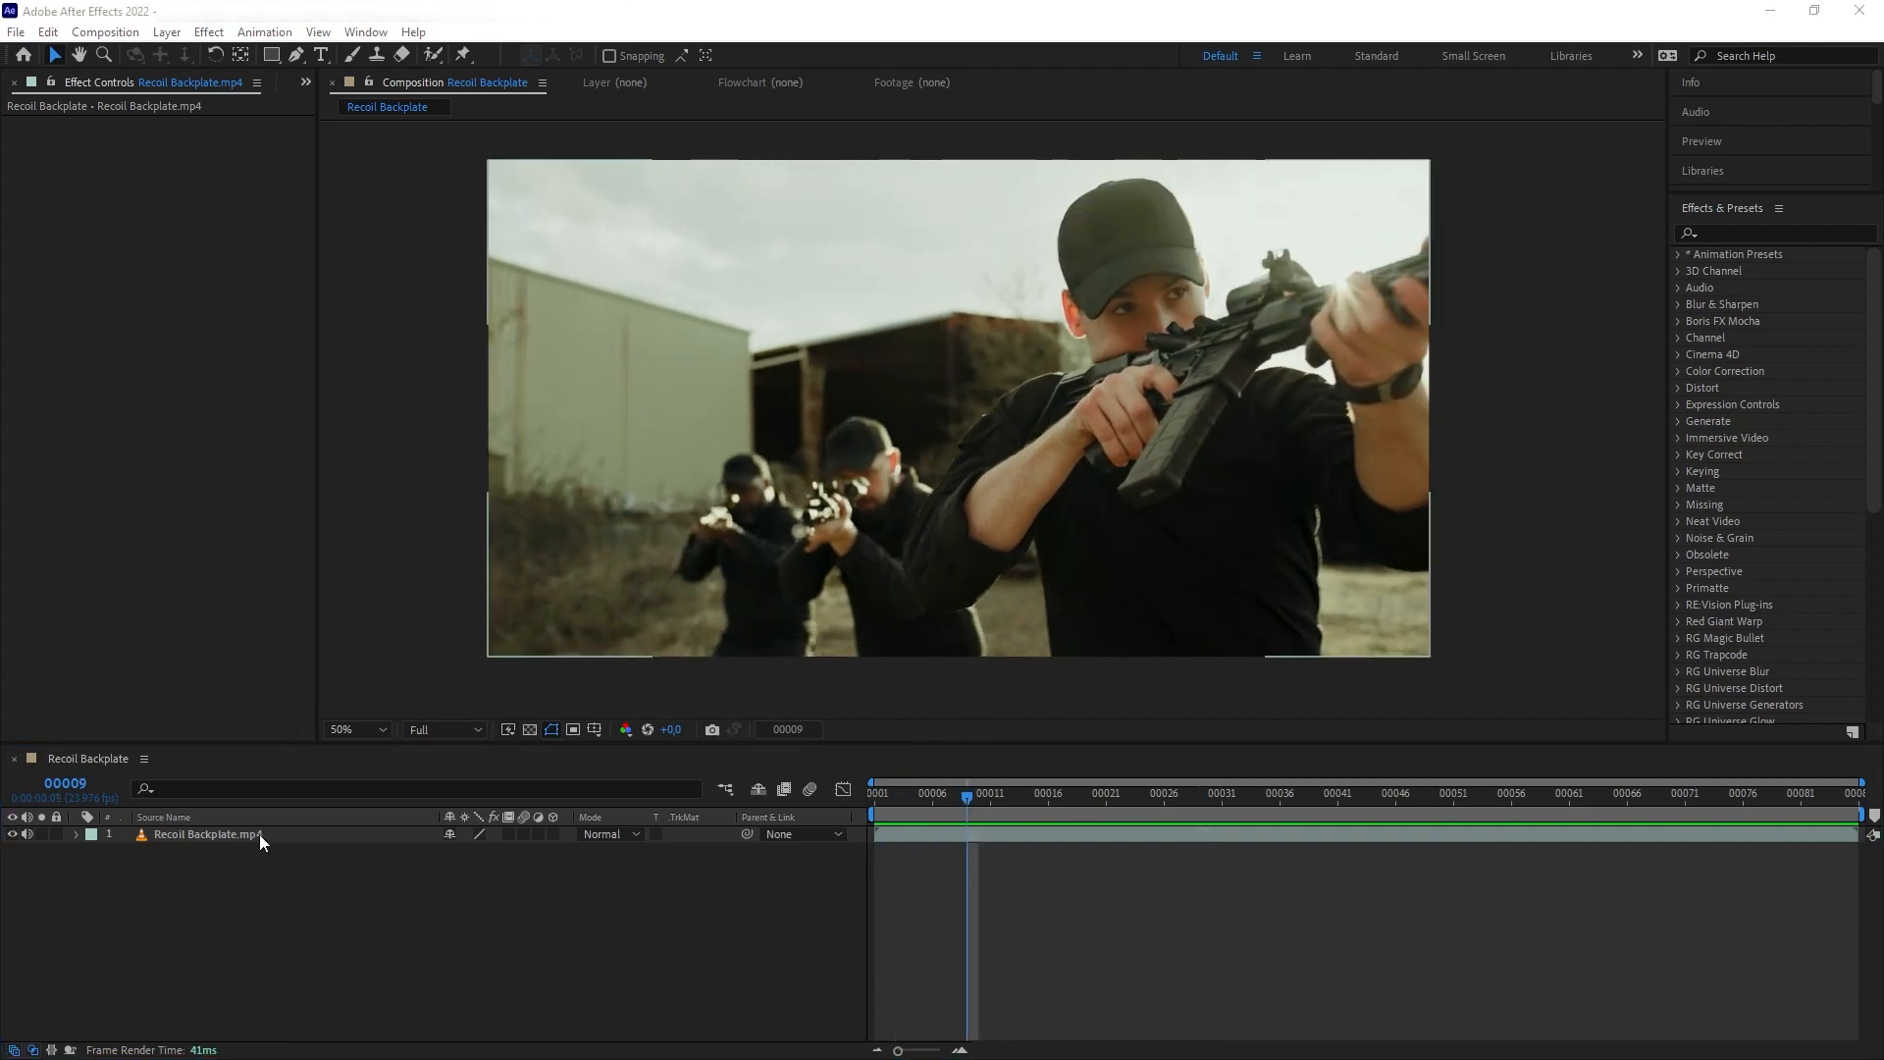
key(ctrl+d)
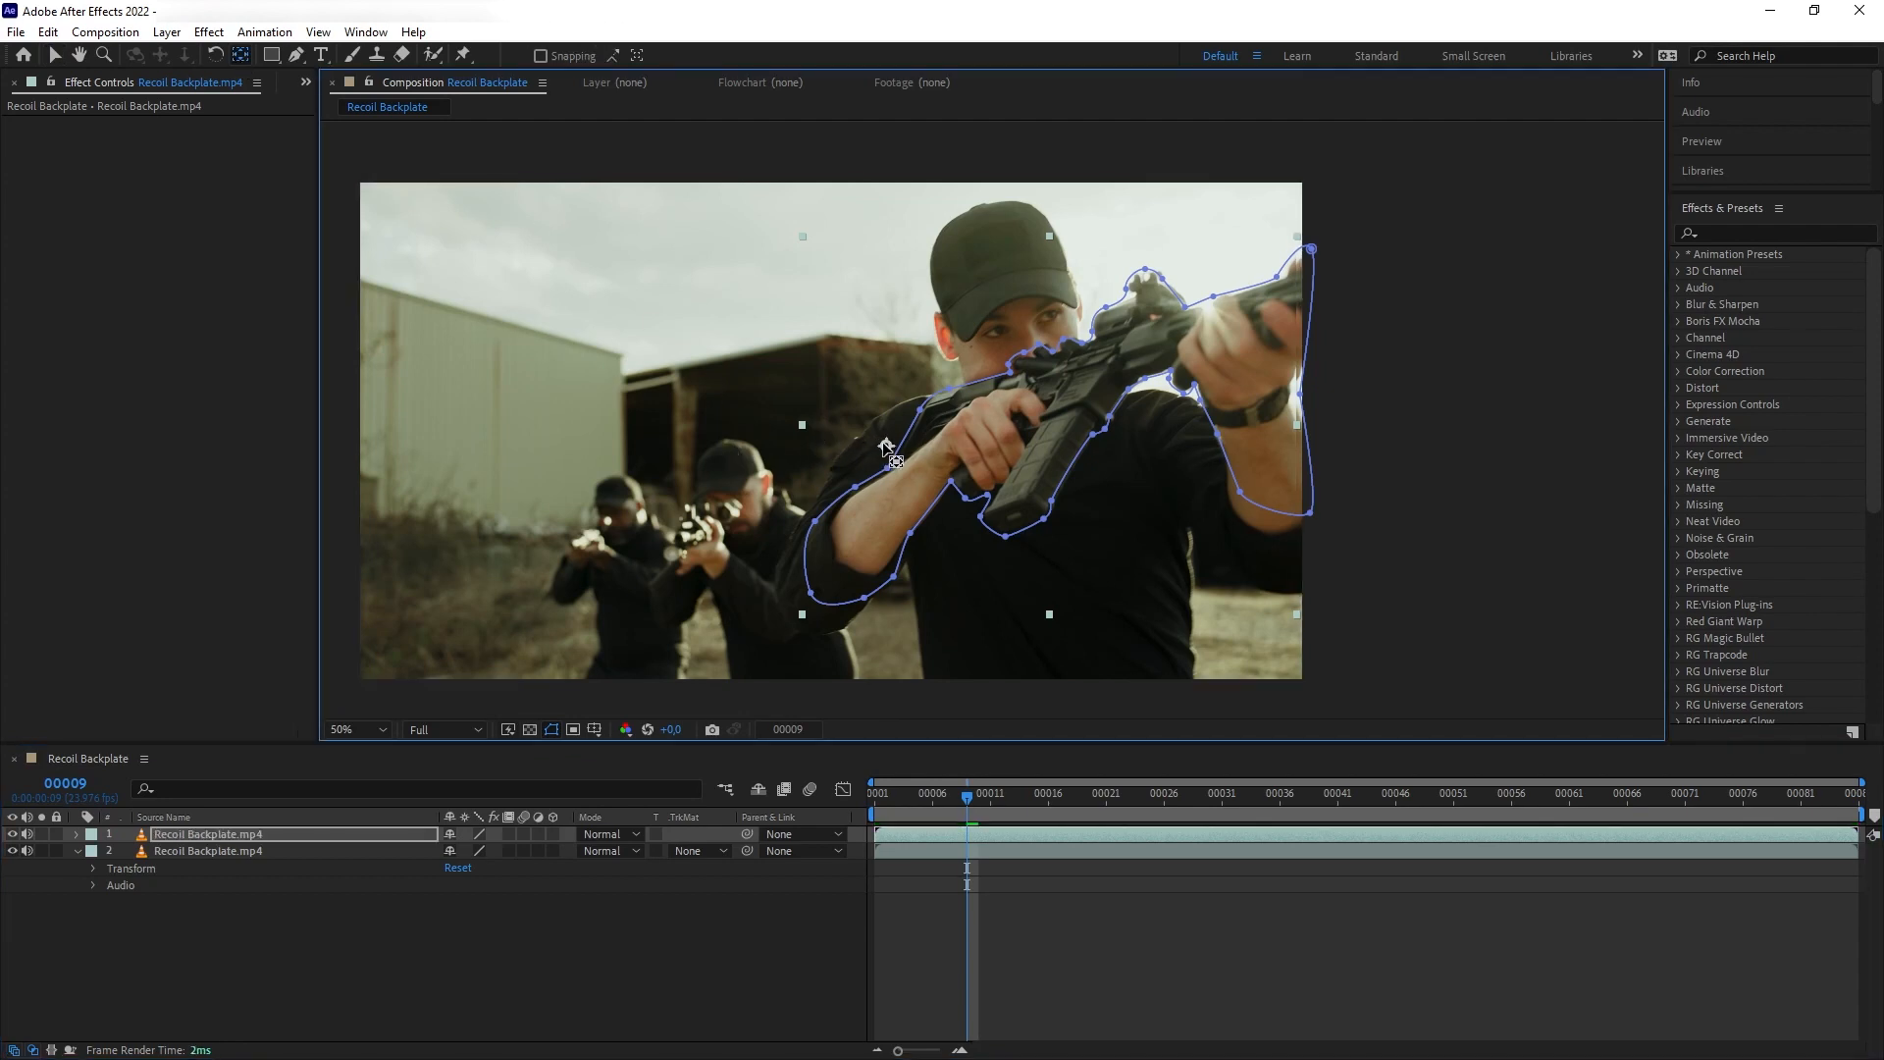
click(93, 867)
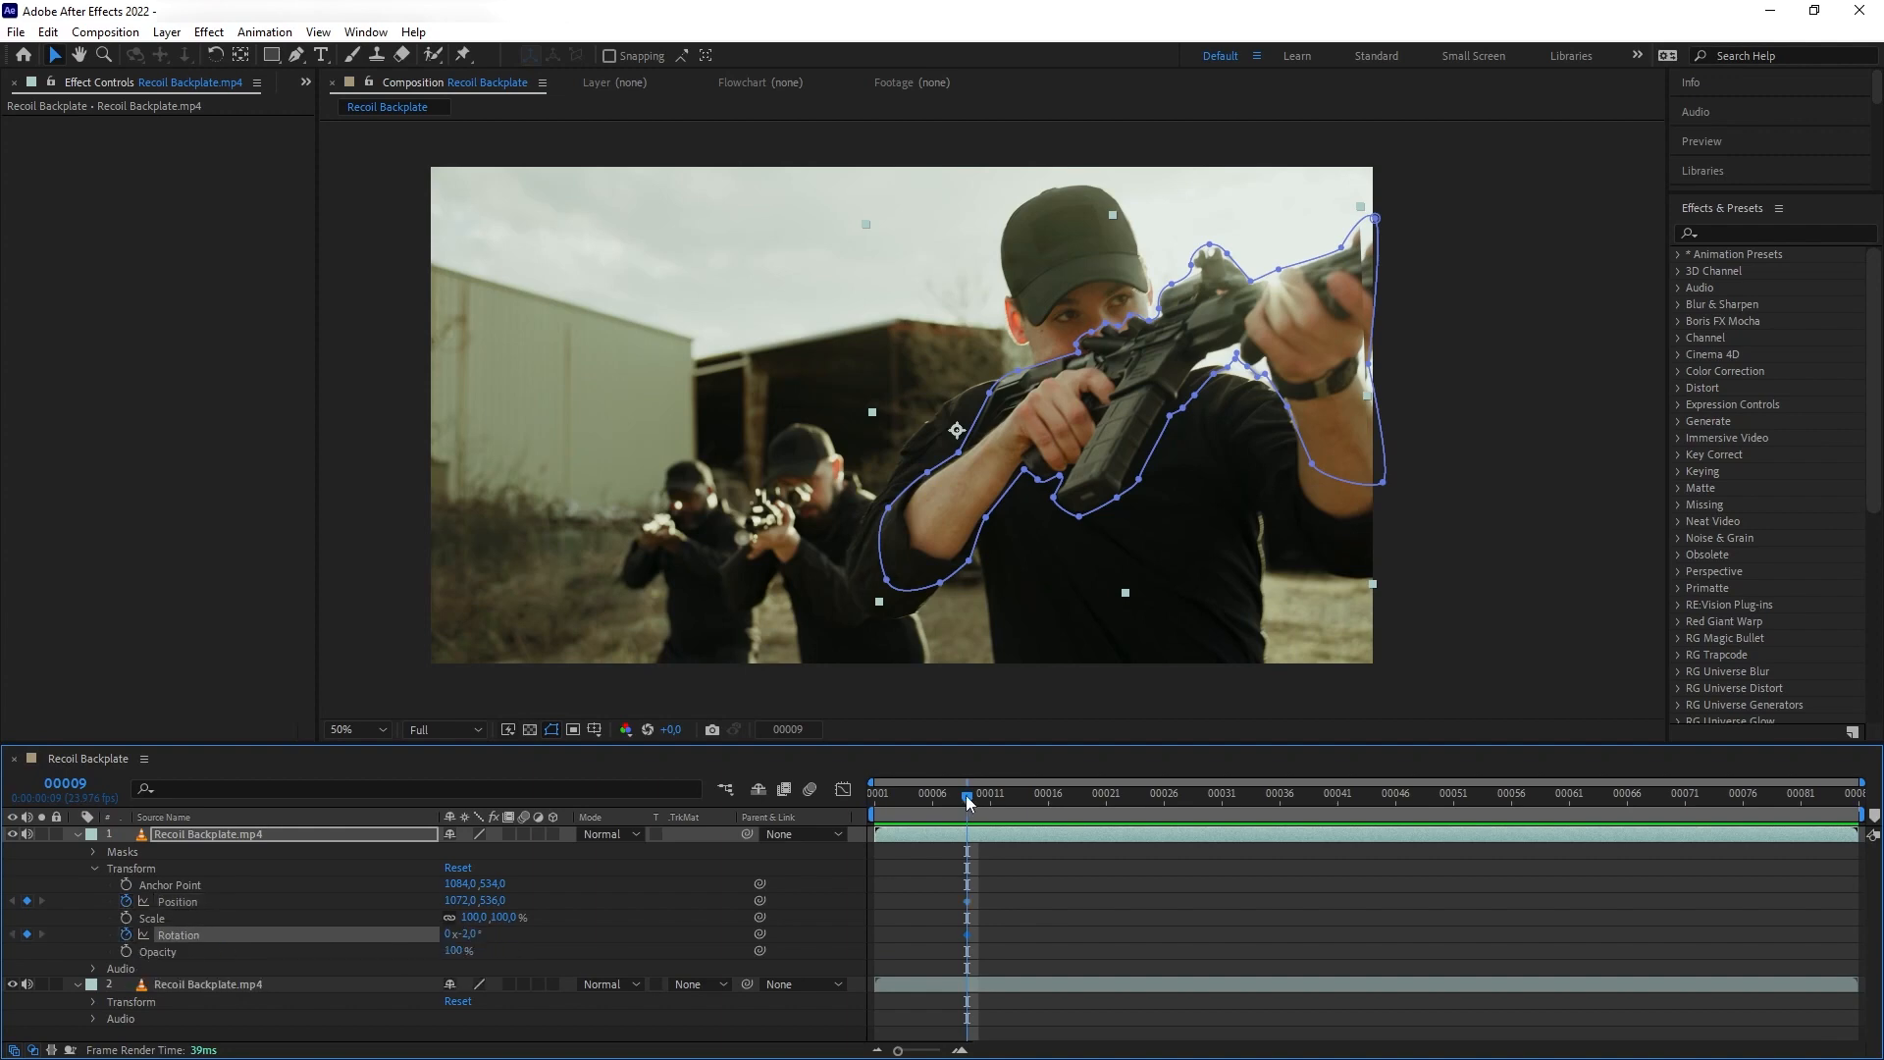
Step: At frame 00011 reset Position and Rotation for return keyframes, then search effects for 'direct'
click(991, 793)
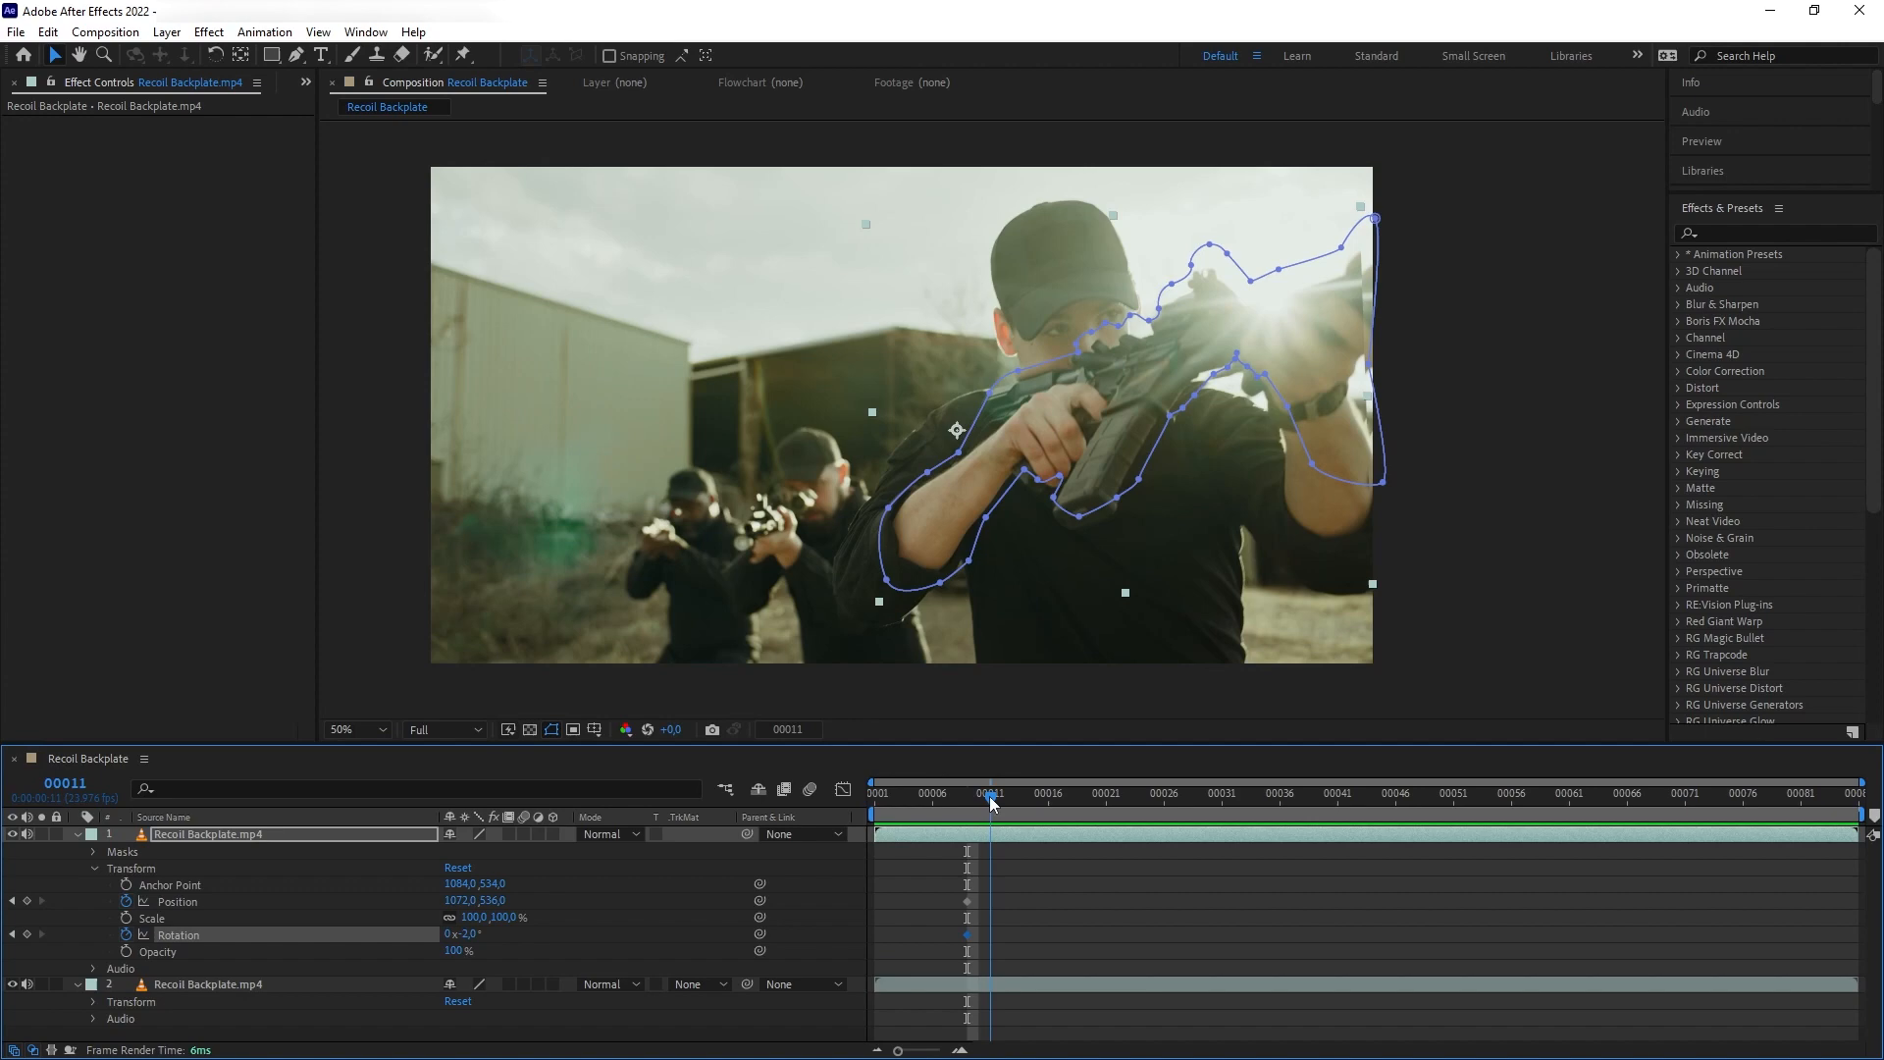
mouse_move(989, 799)
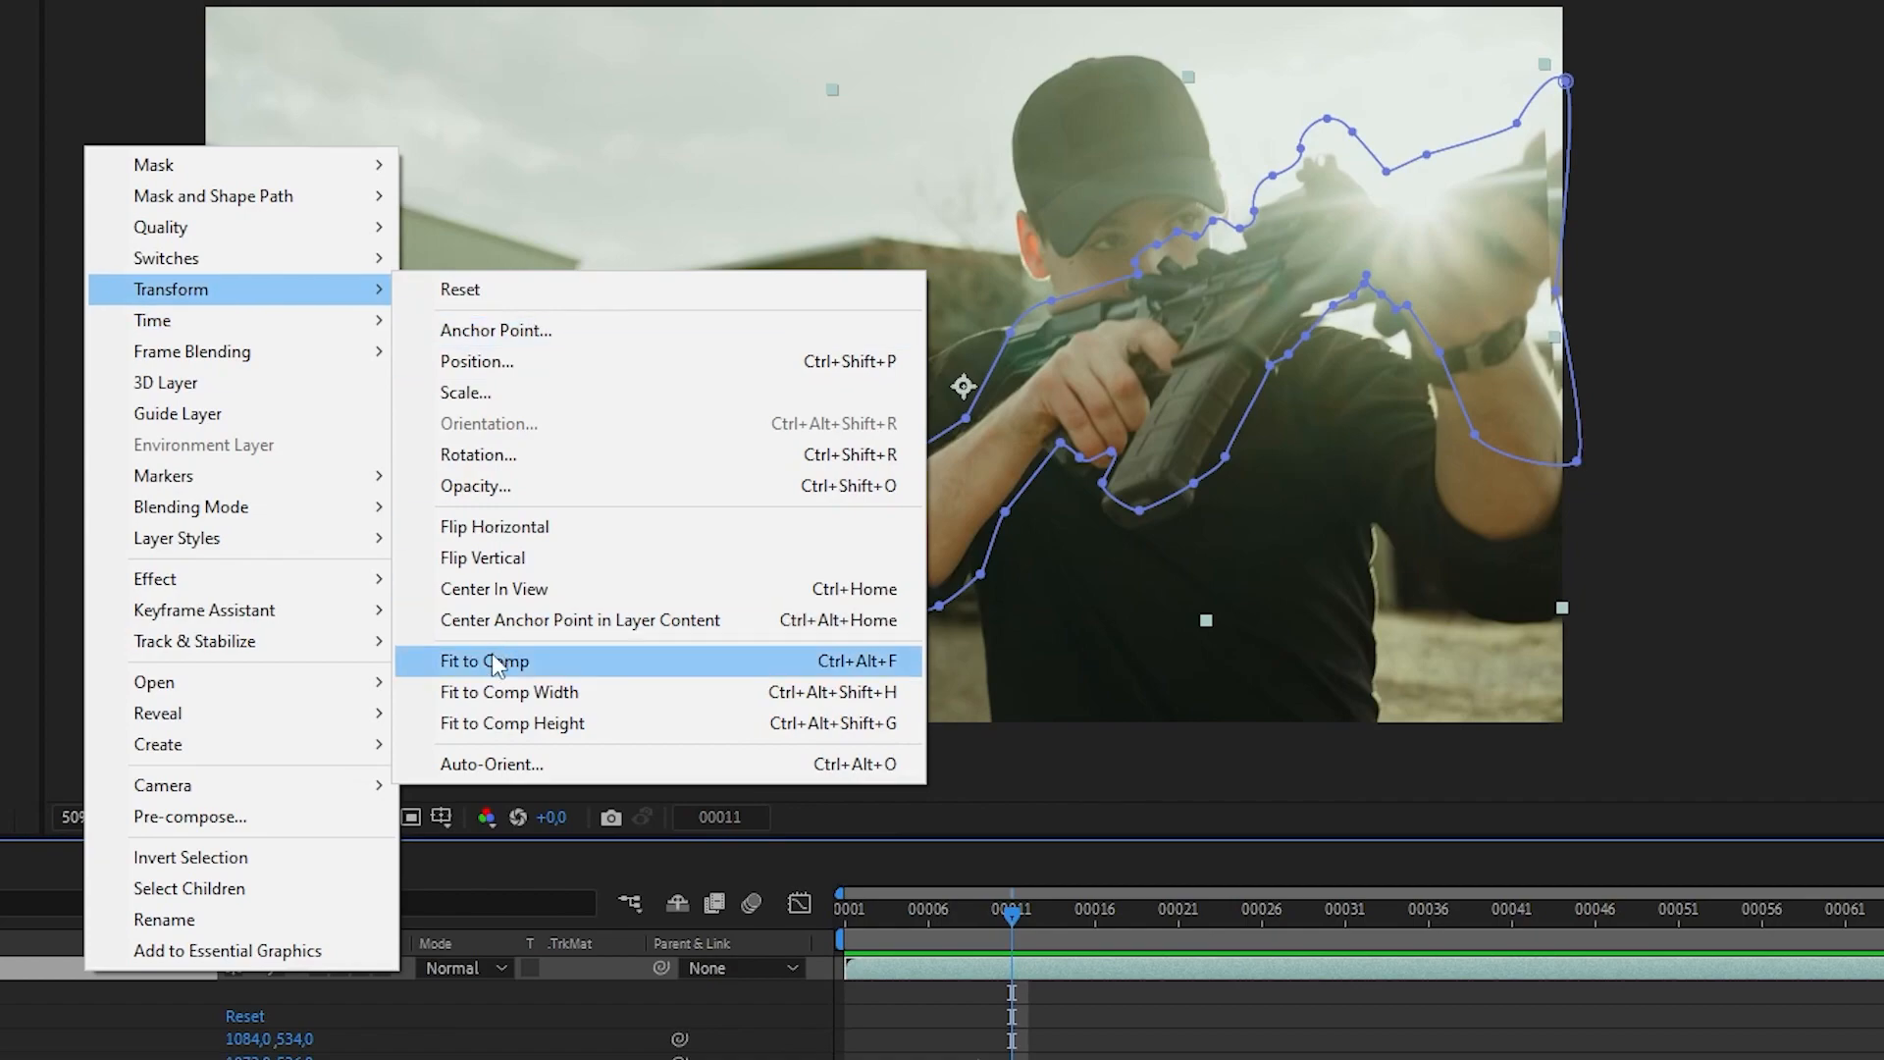
click(484, 660)
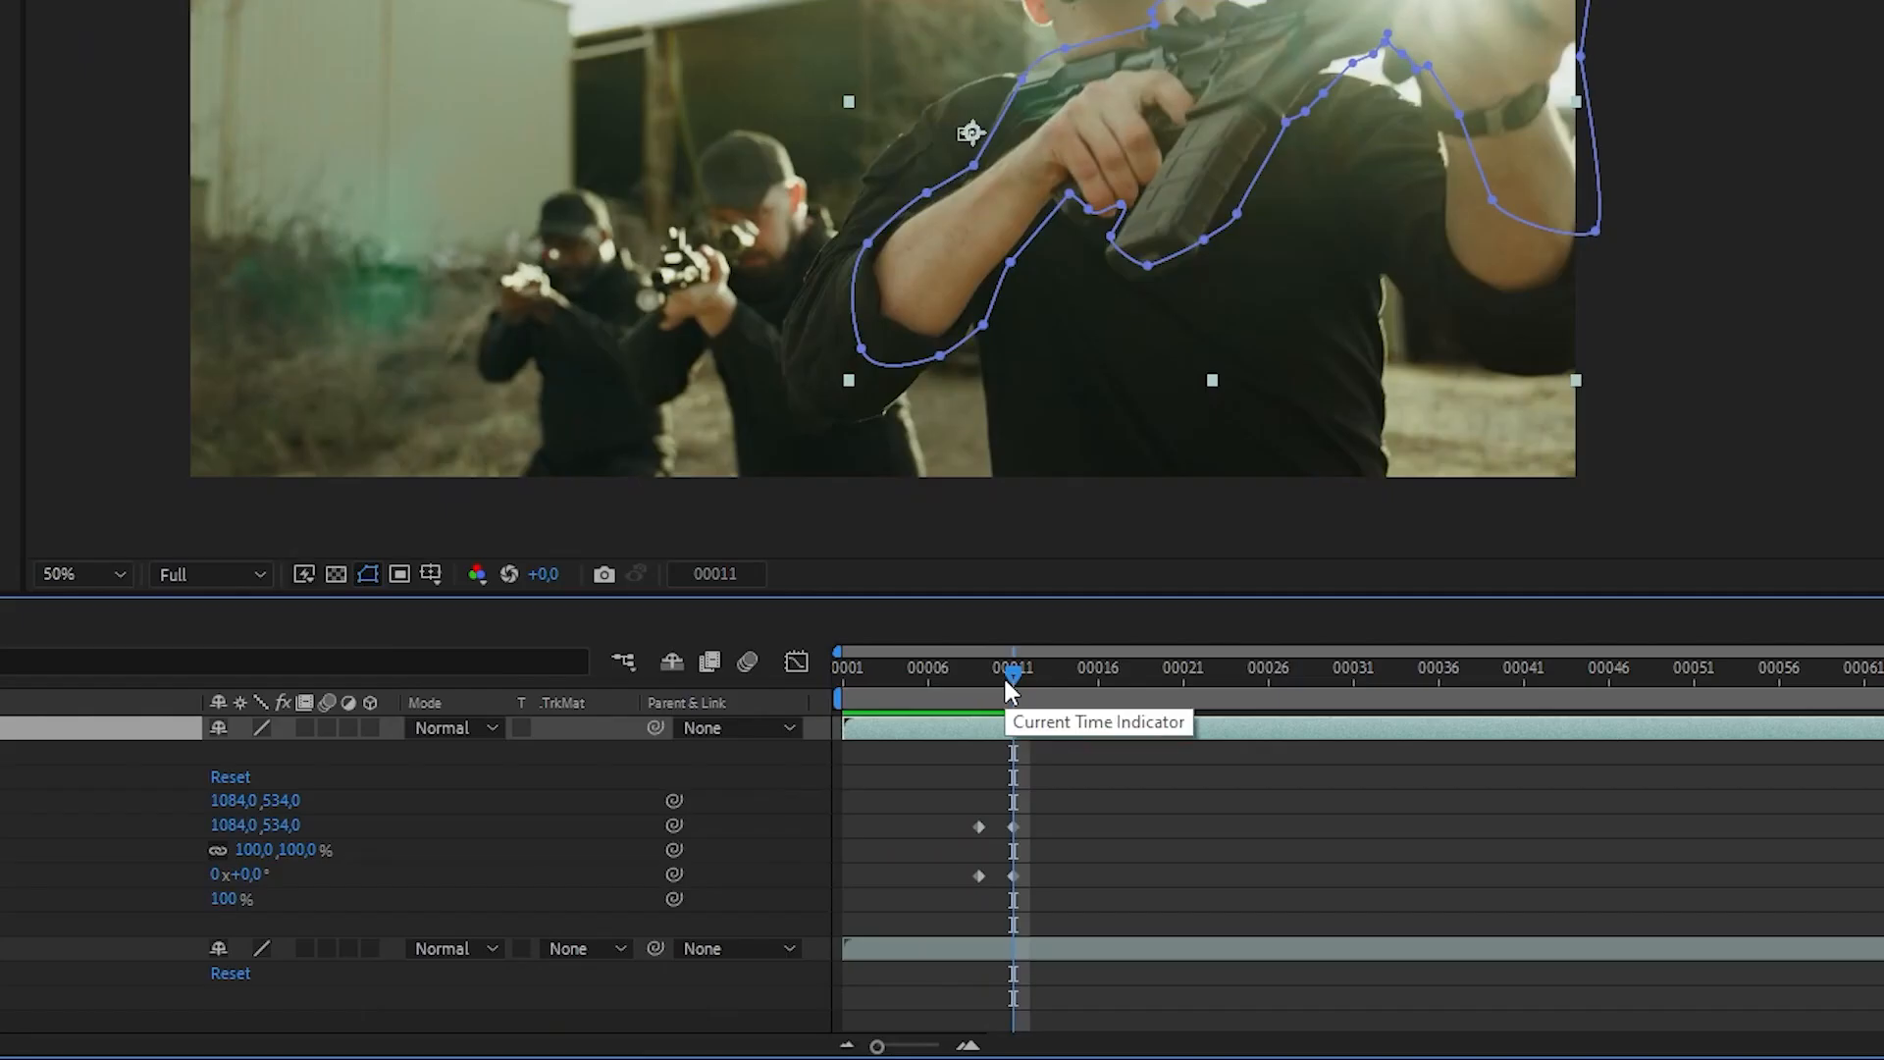
mouse_move(1036, 740)
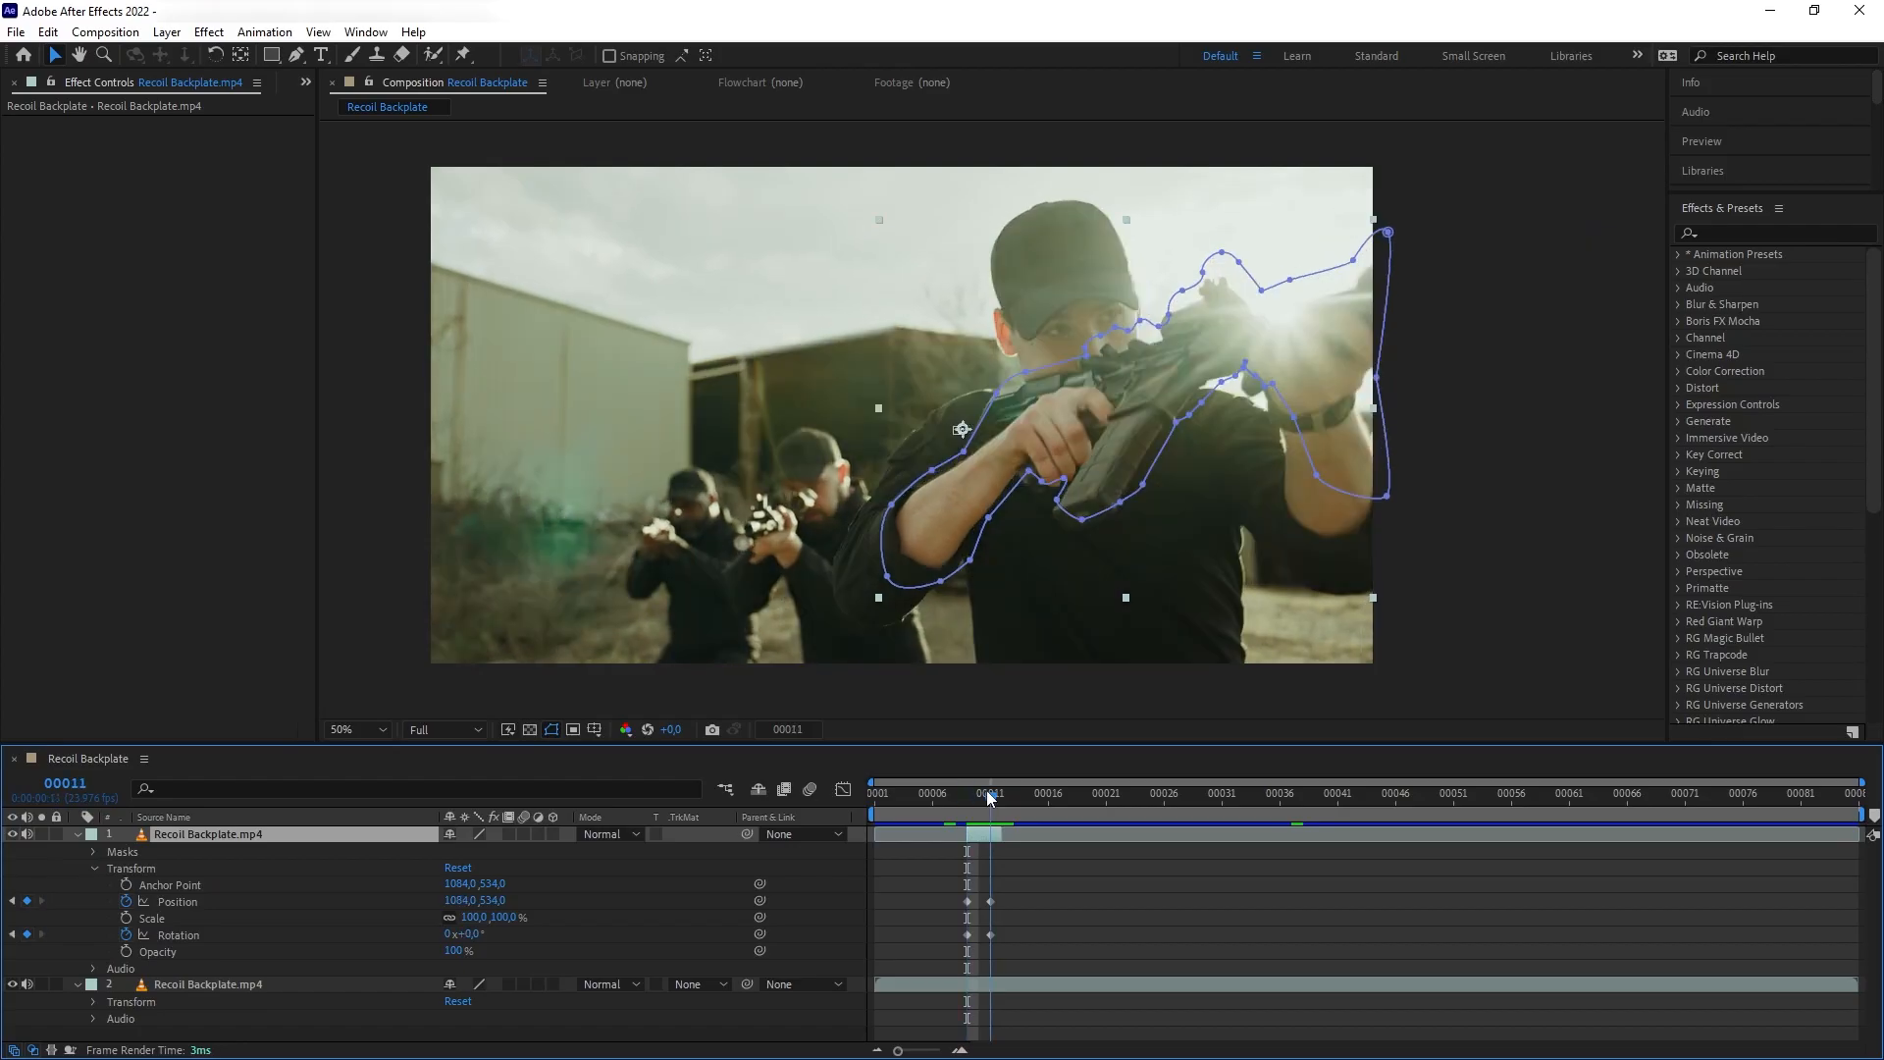
click(983, 793)
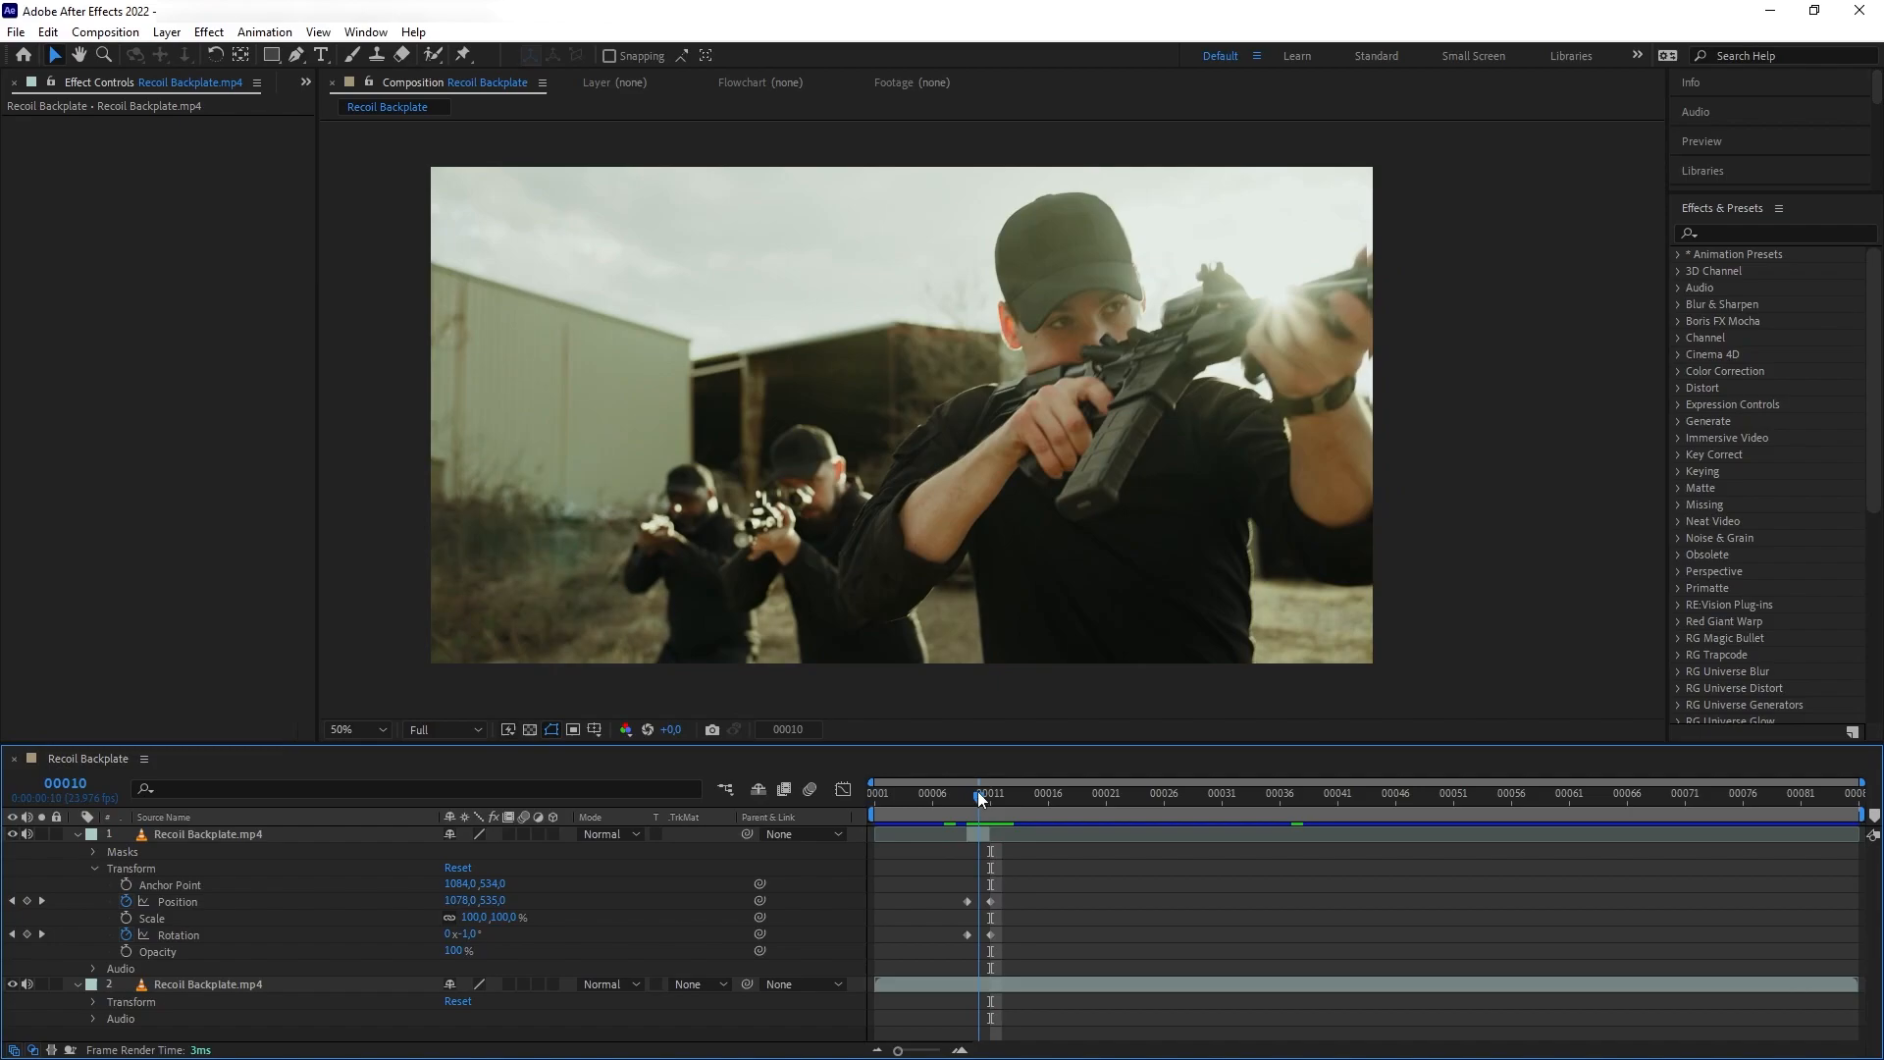
text(direct)
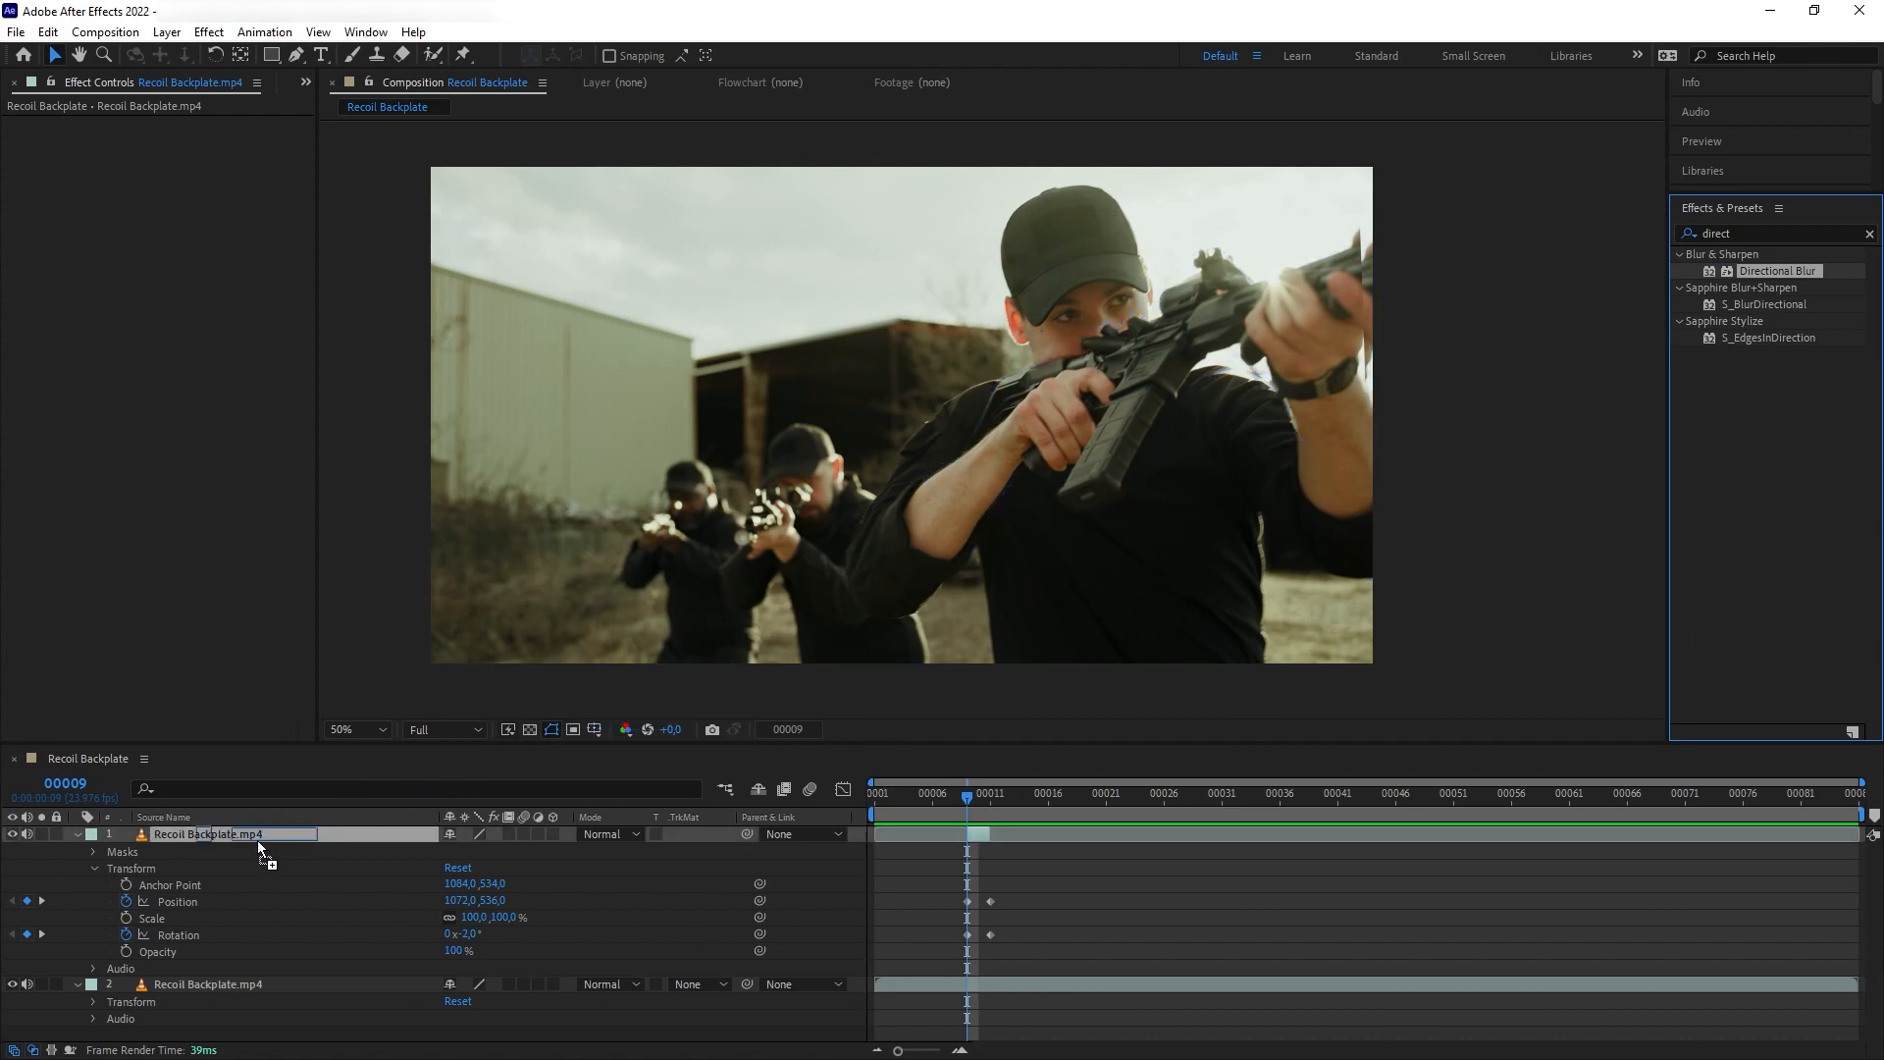
Step: Apply Directional Blur to the rifle layer at 74° direction, blur length 20, and select it for copying
double_click(1778, 271)
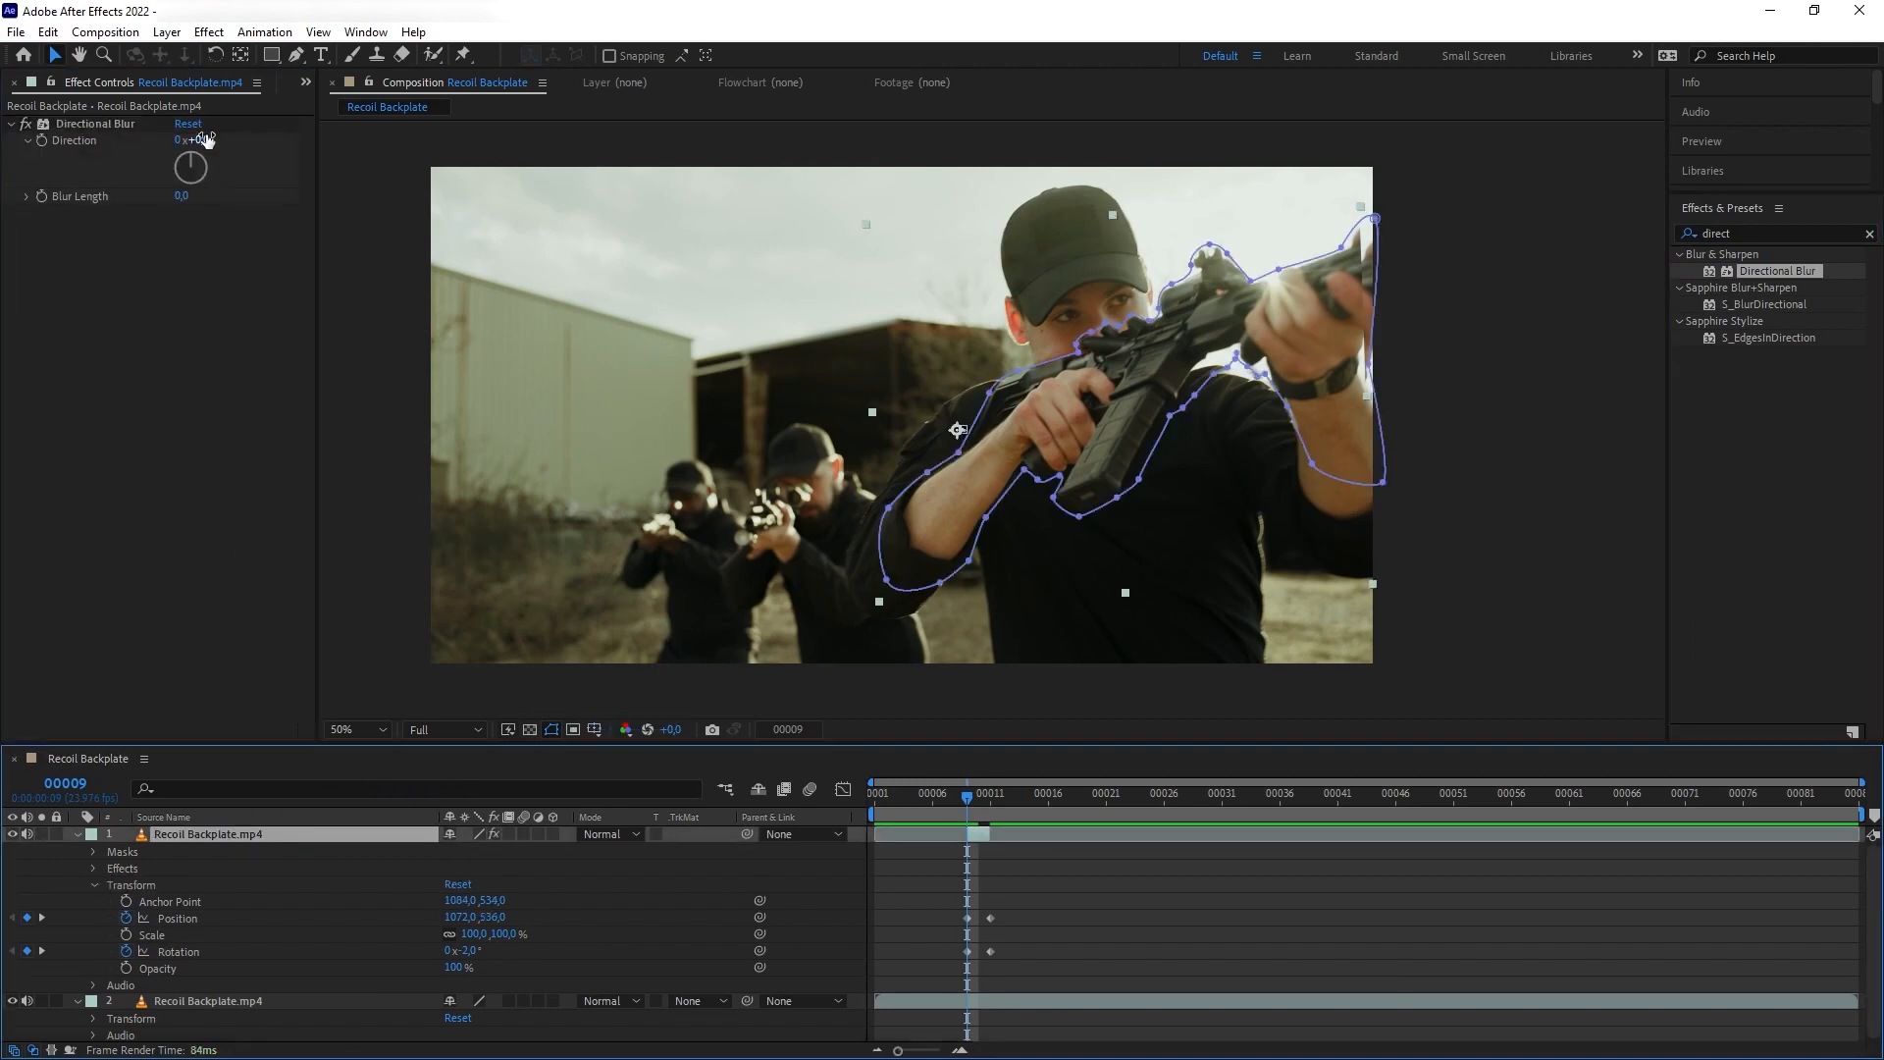
drag(198, 137, 210, 126)
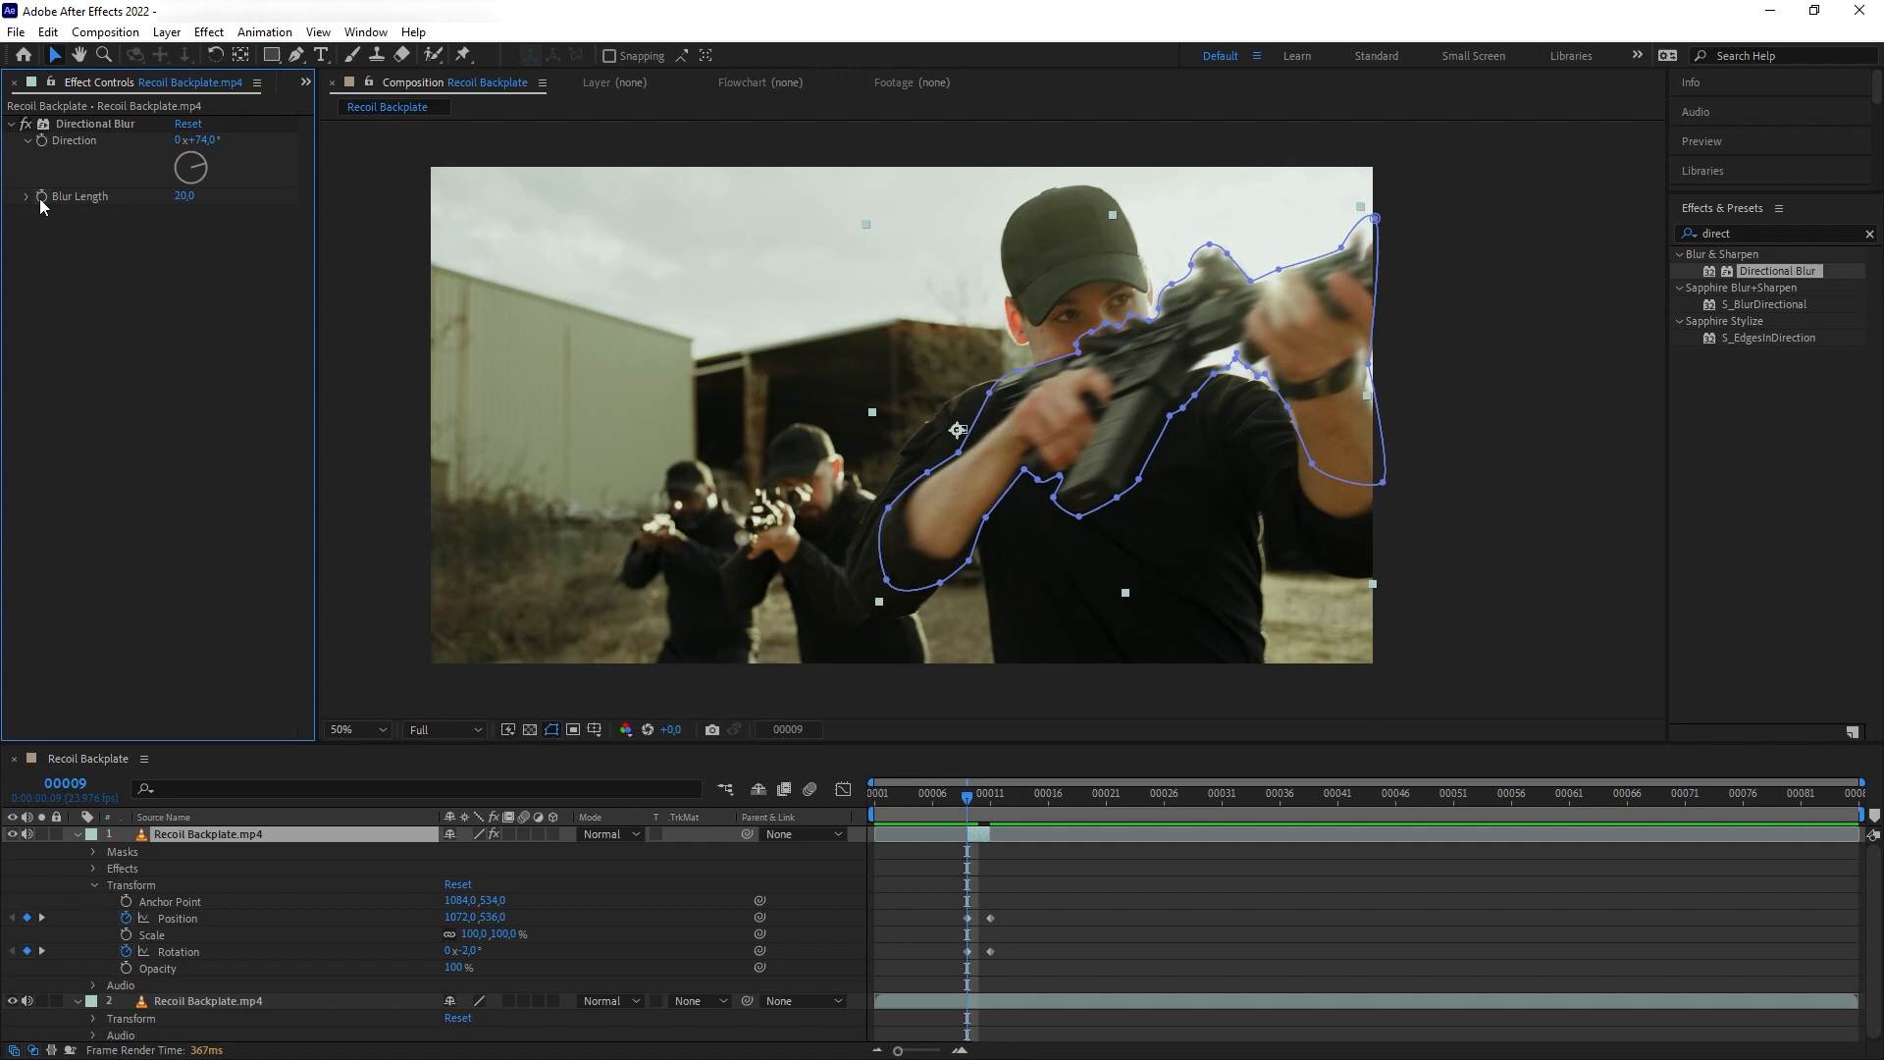
click(96, 124)
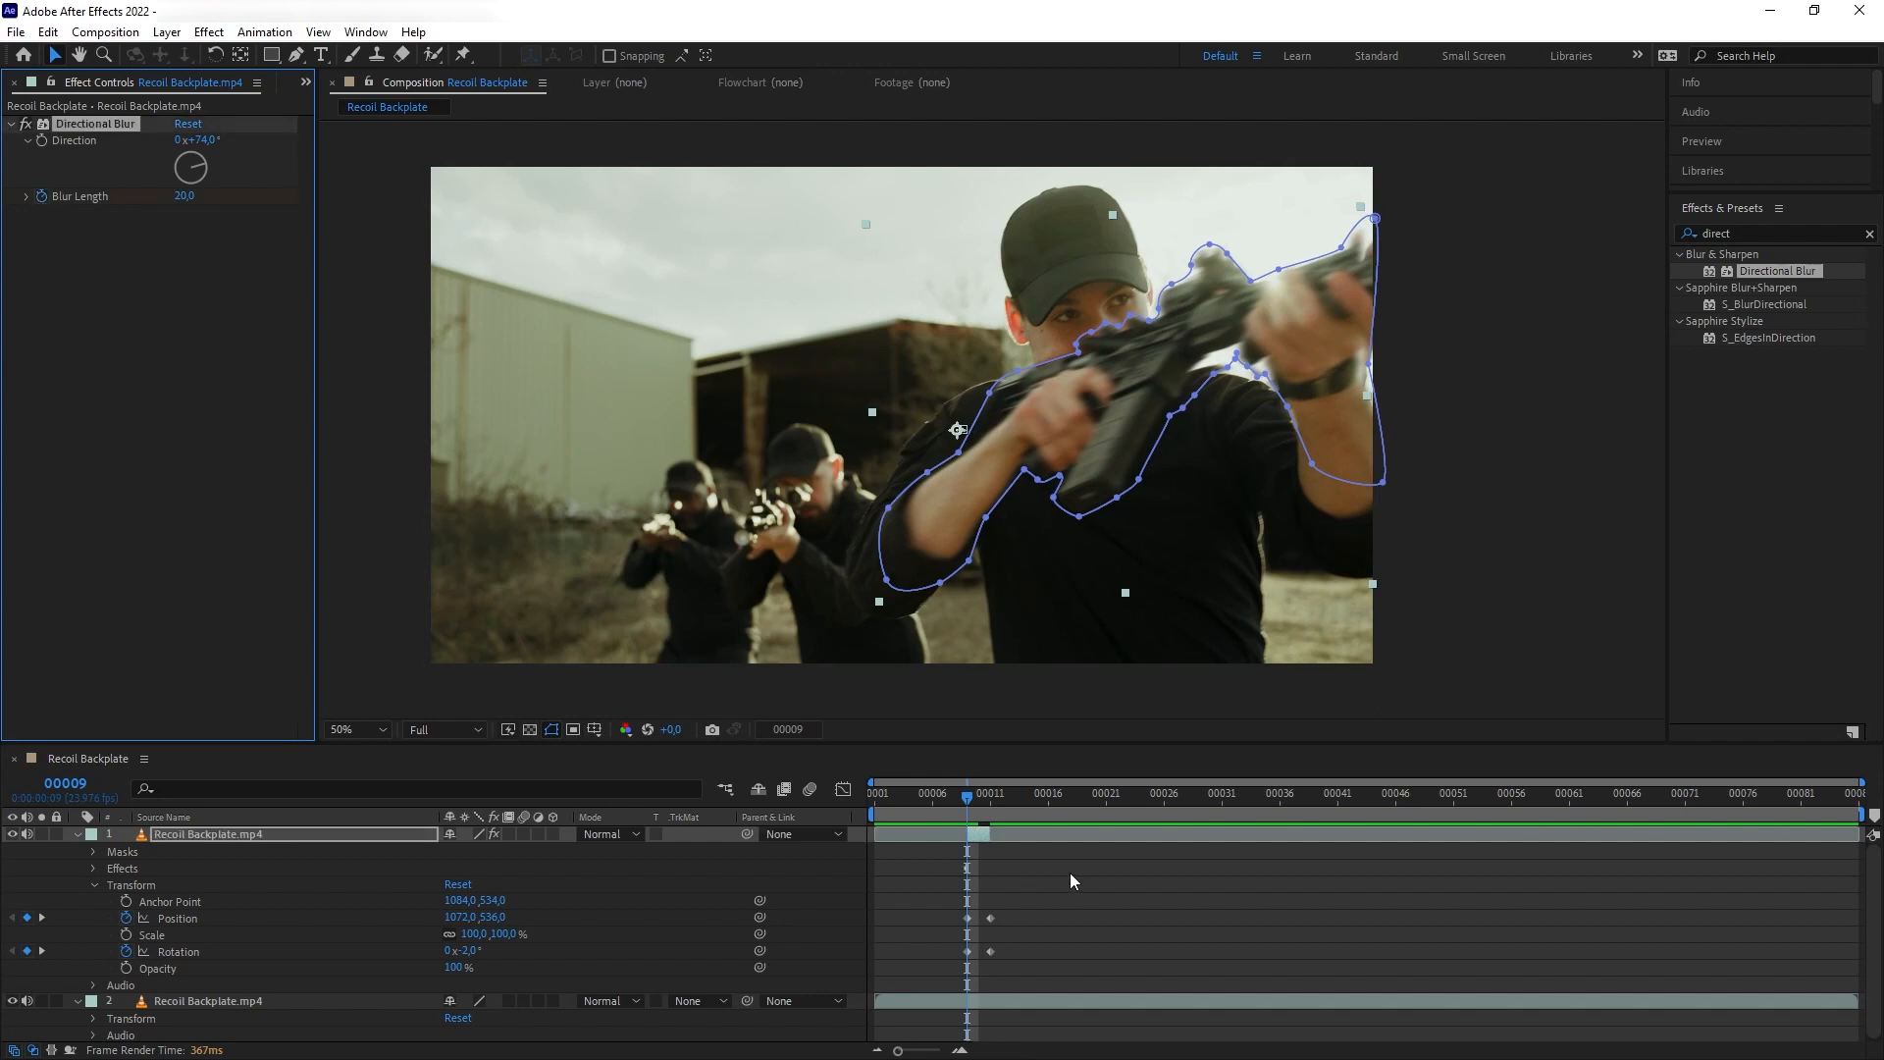
mouse_move(971, 814)
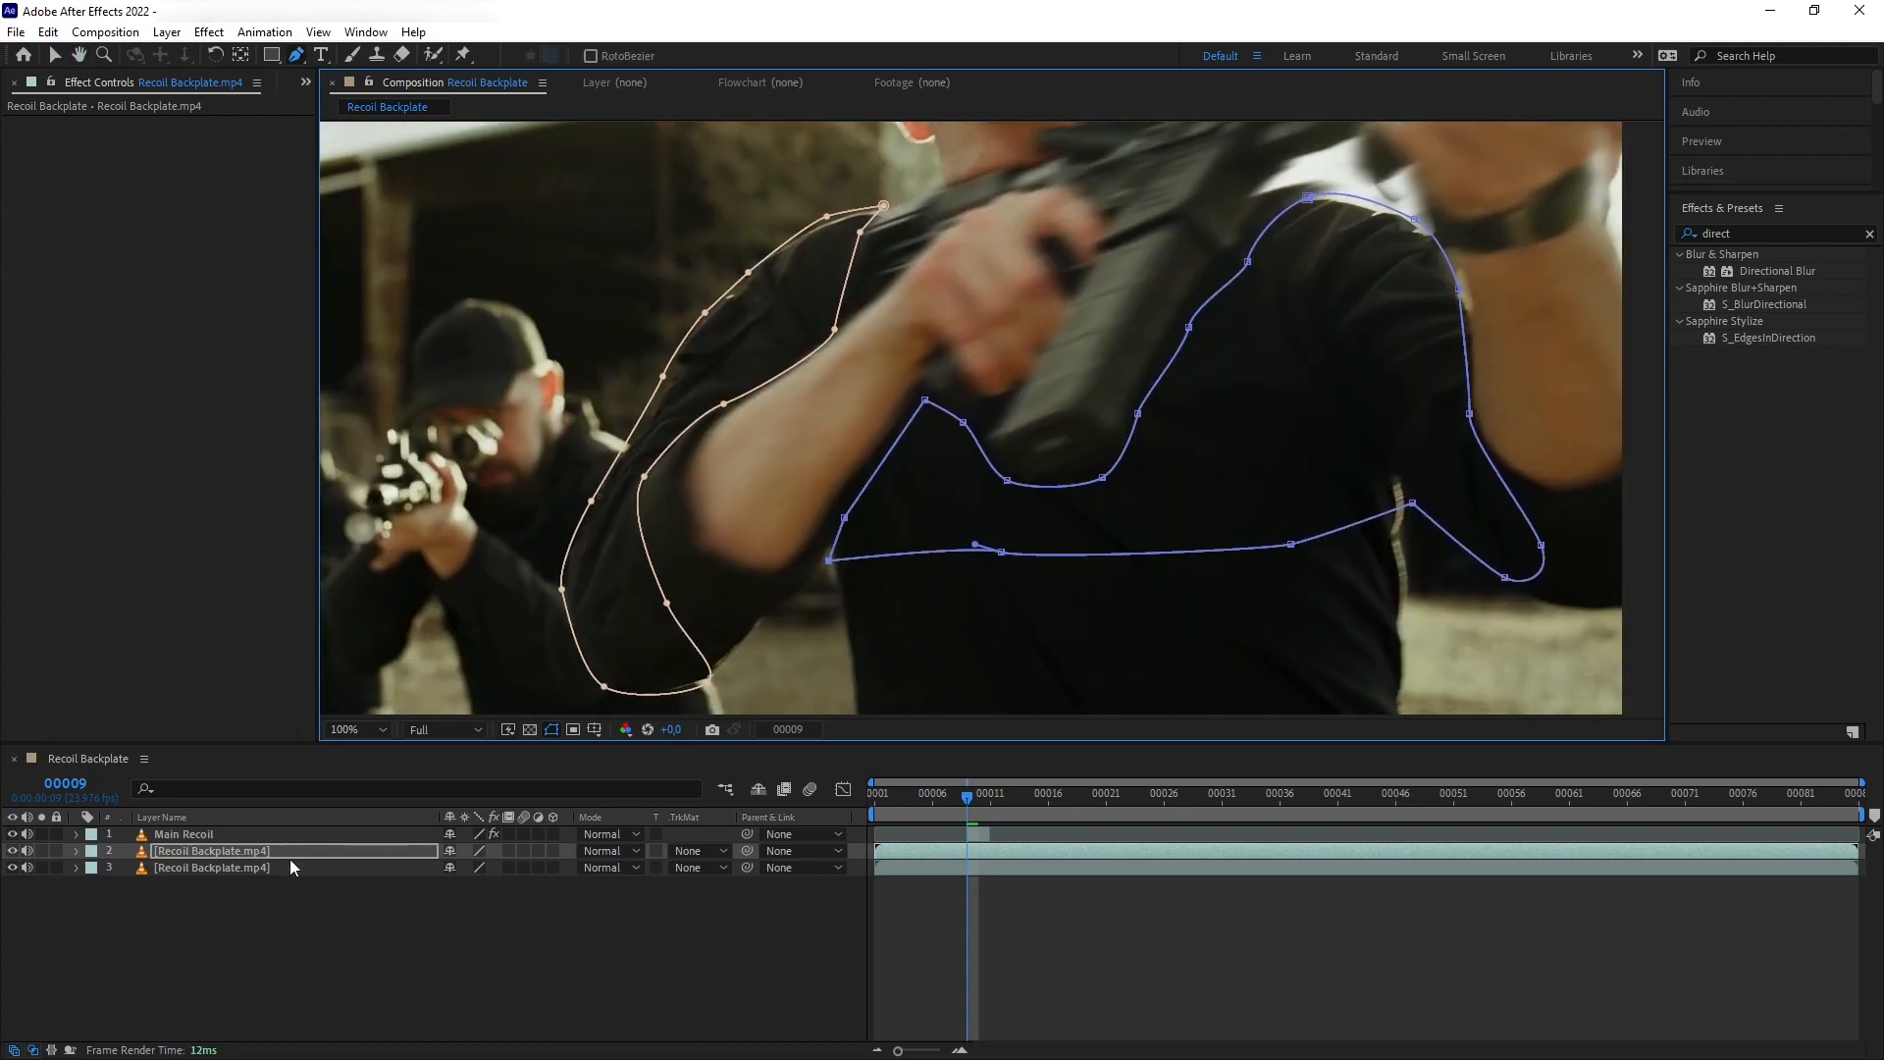
Step: On the torso backplate copy, feather the torso masks 15 px and paste the blur and keyframes
click(75, 850)
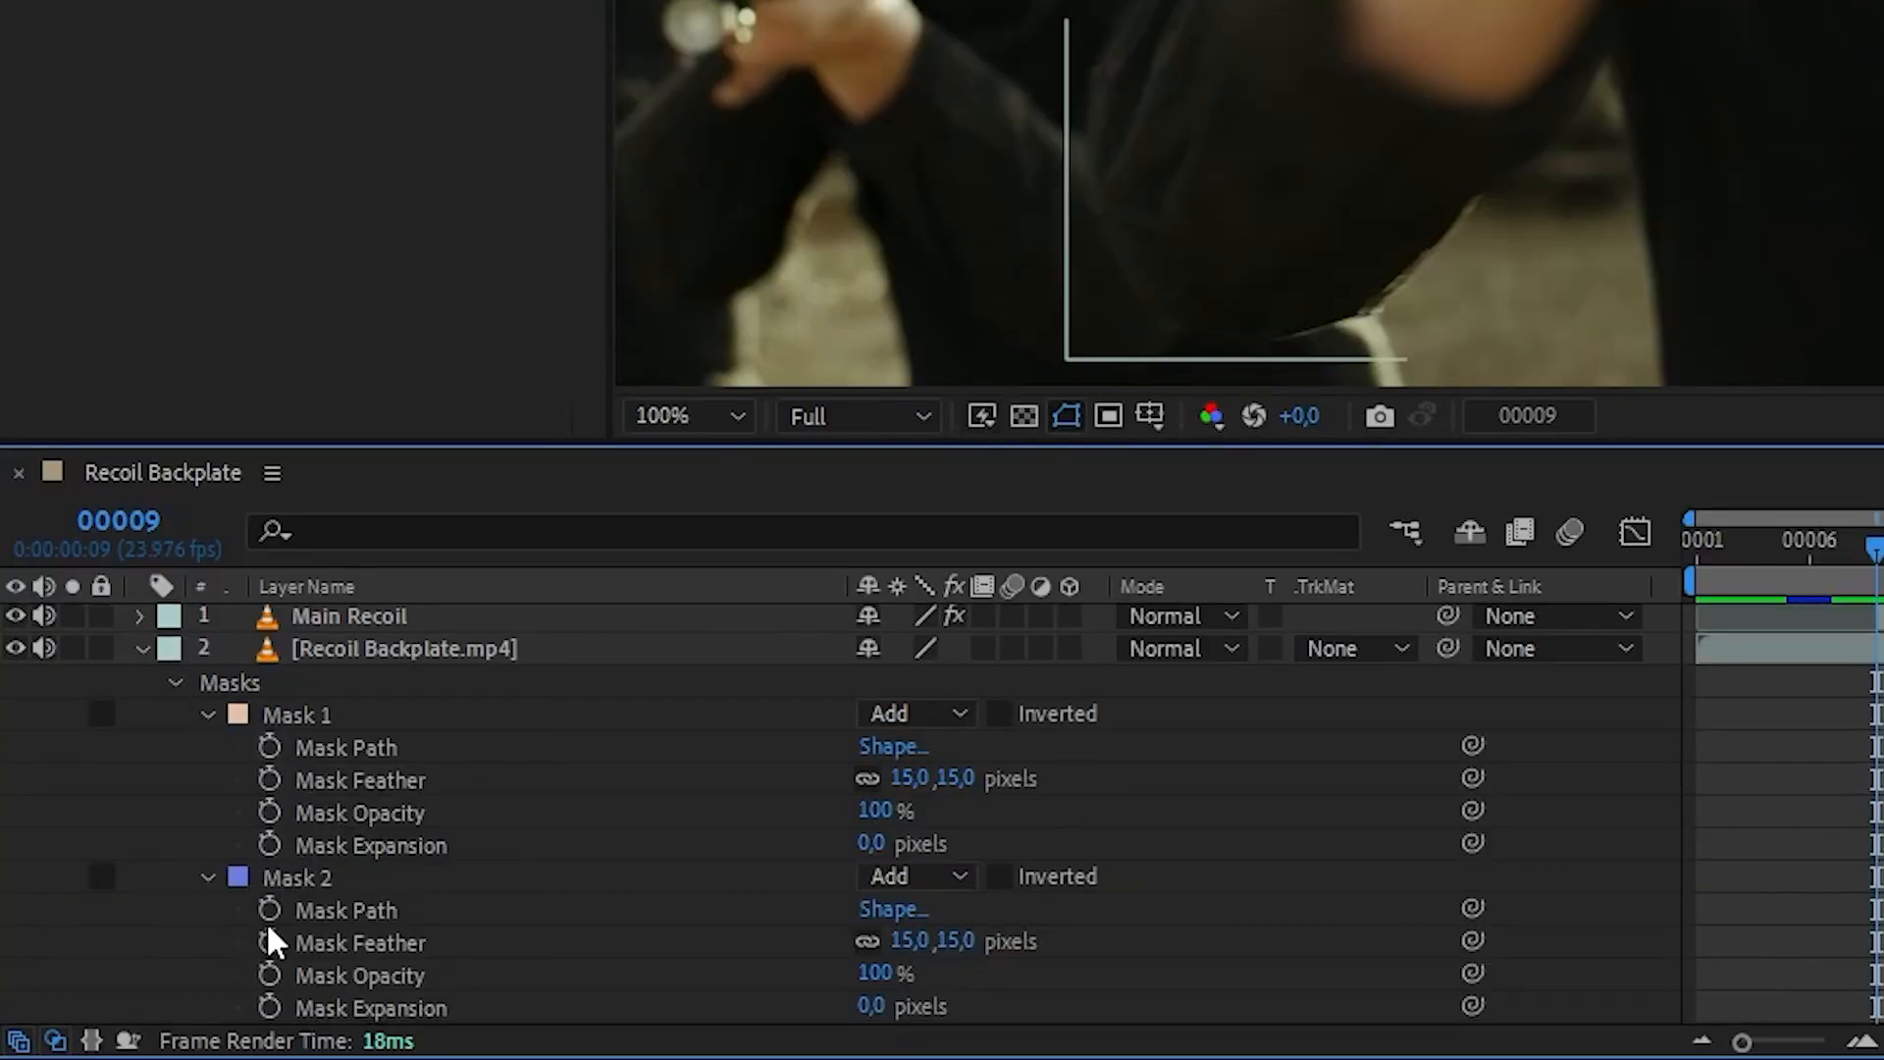
click(382, 908)
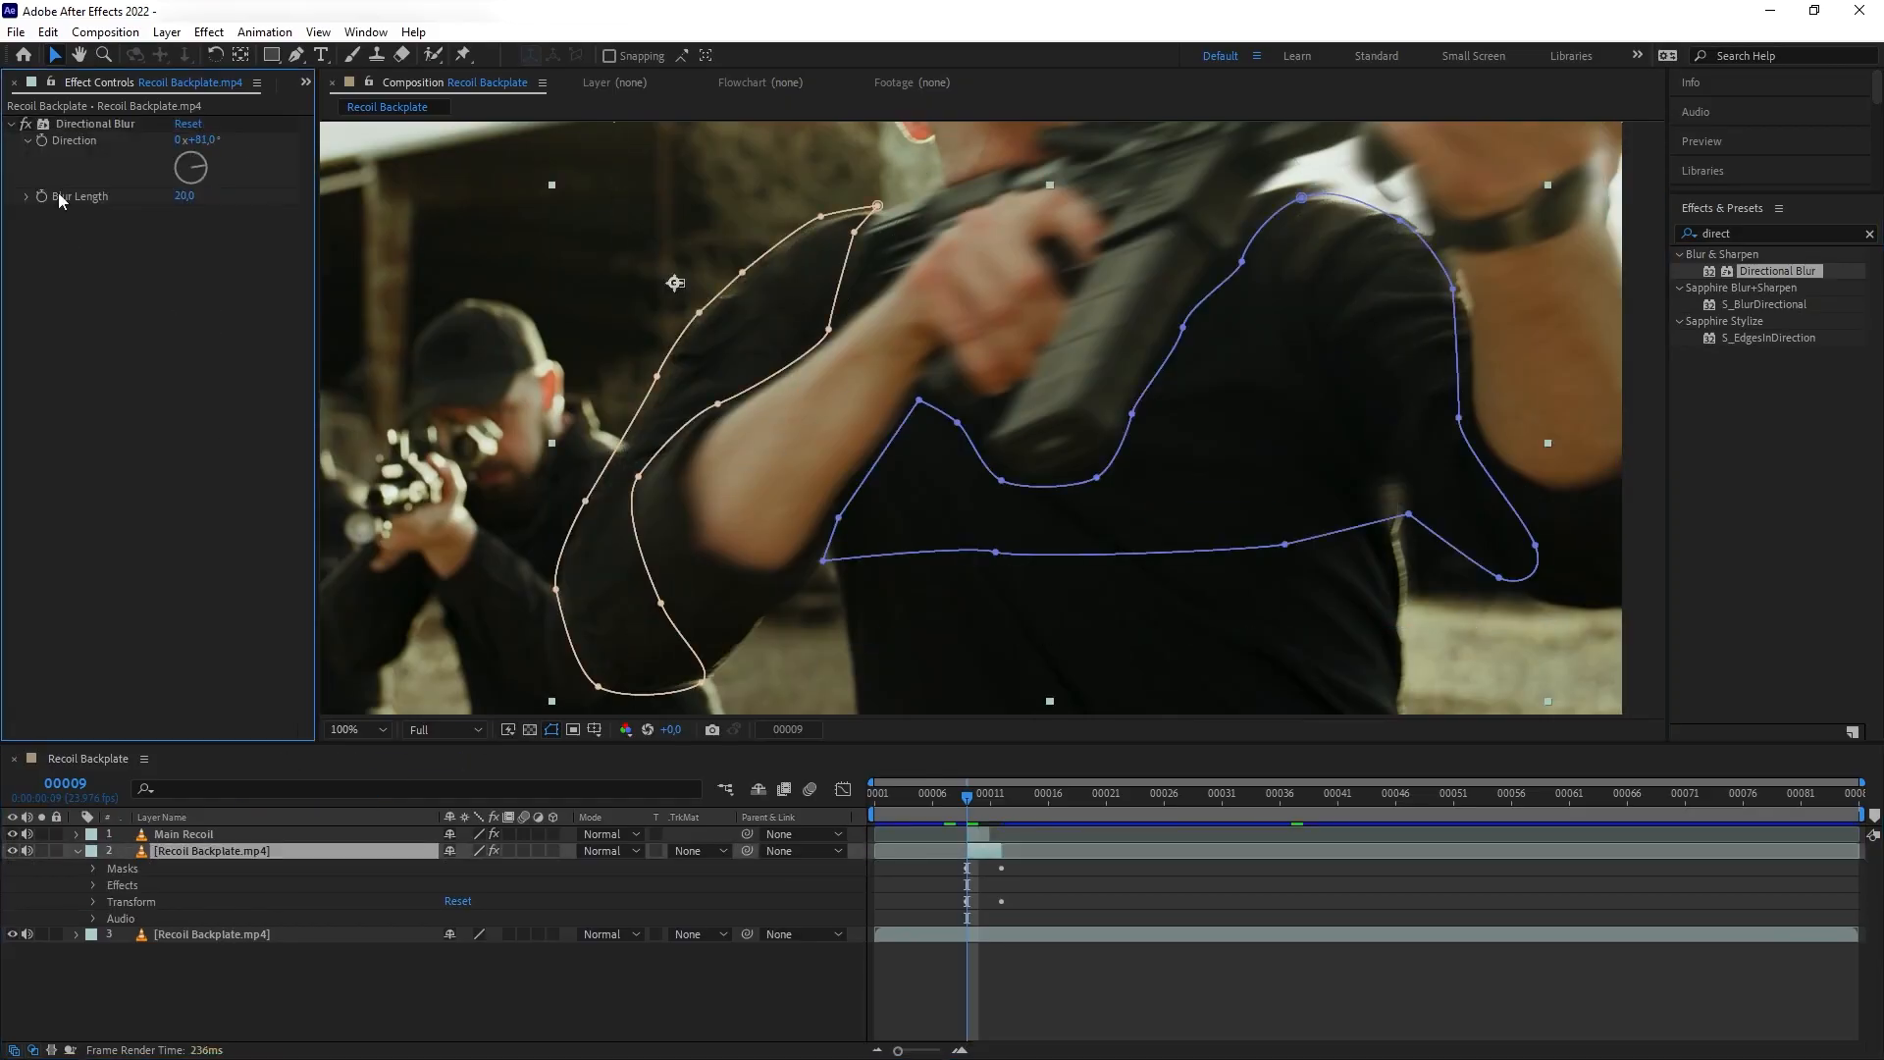
click(991, 793)
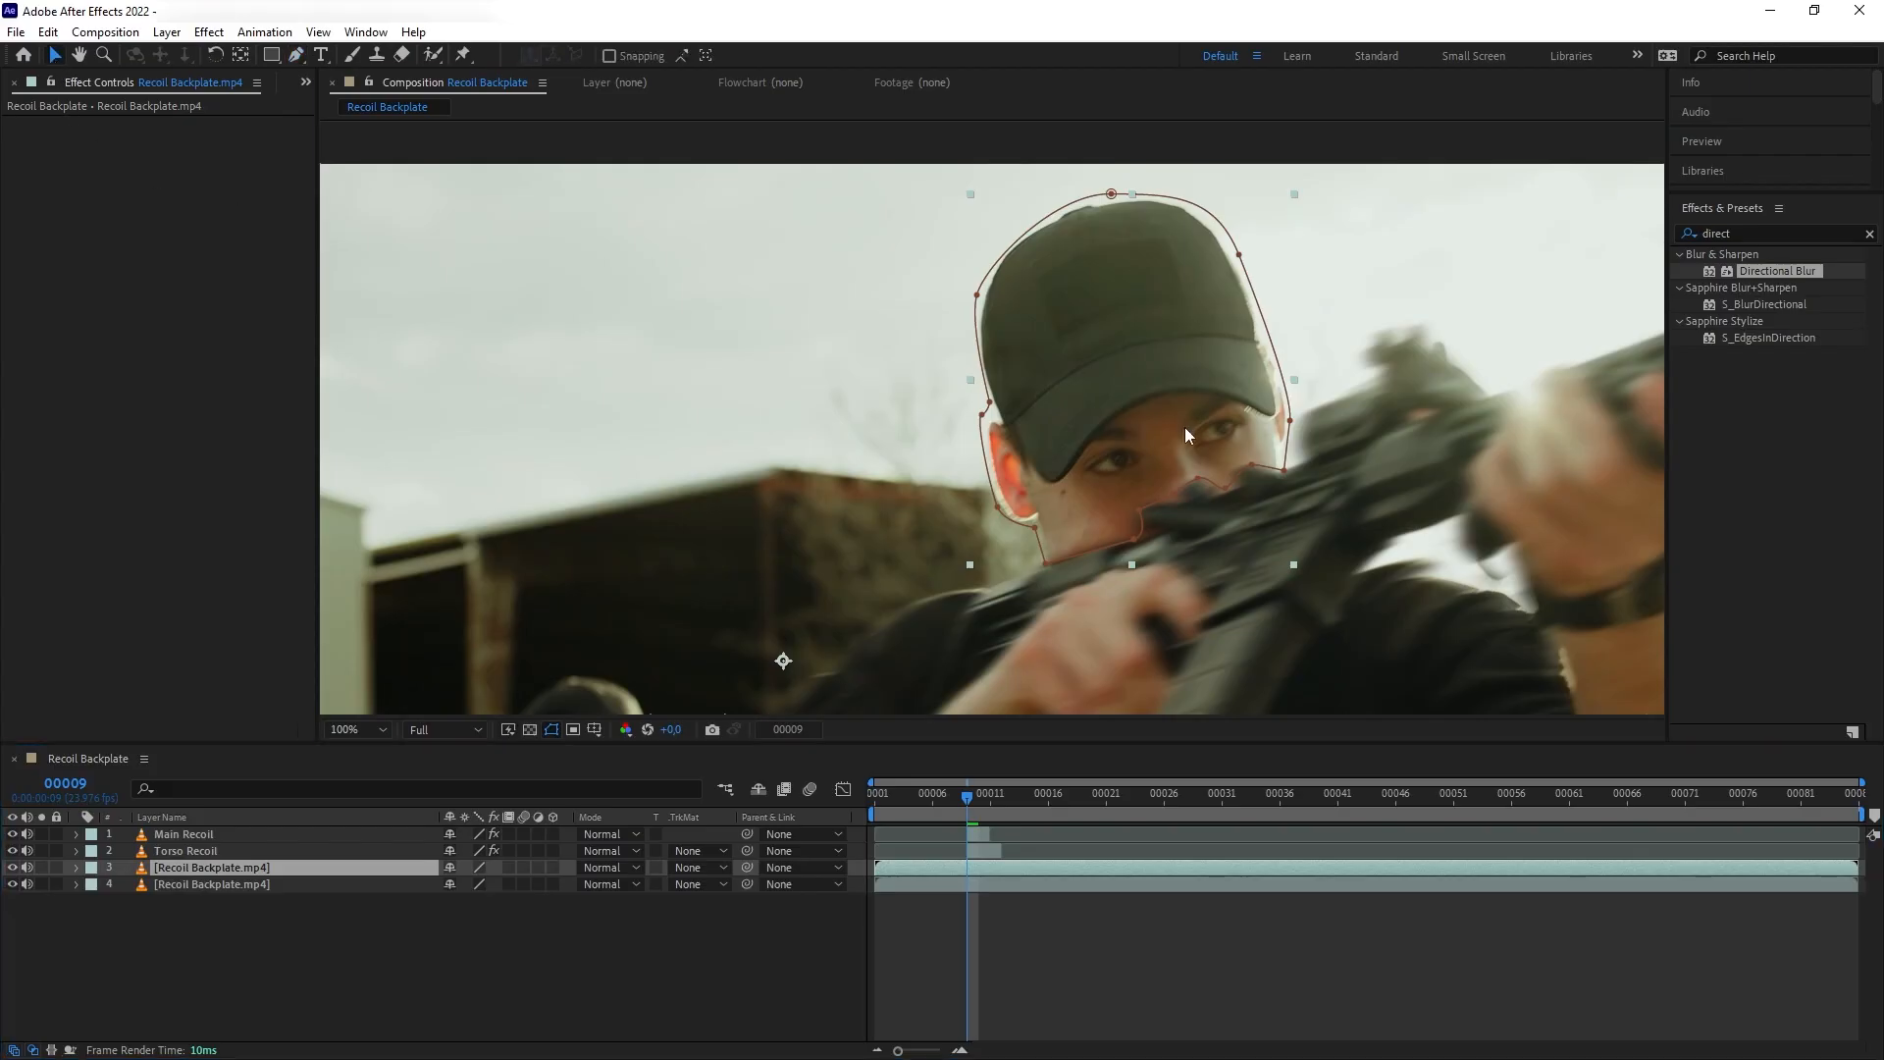
Step: Duplicate the backplate for the head layer, mask the head and cap, and set a transform keyframe
click(75, 867)
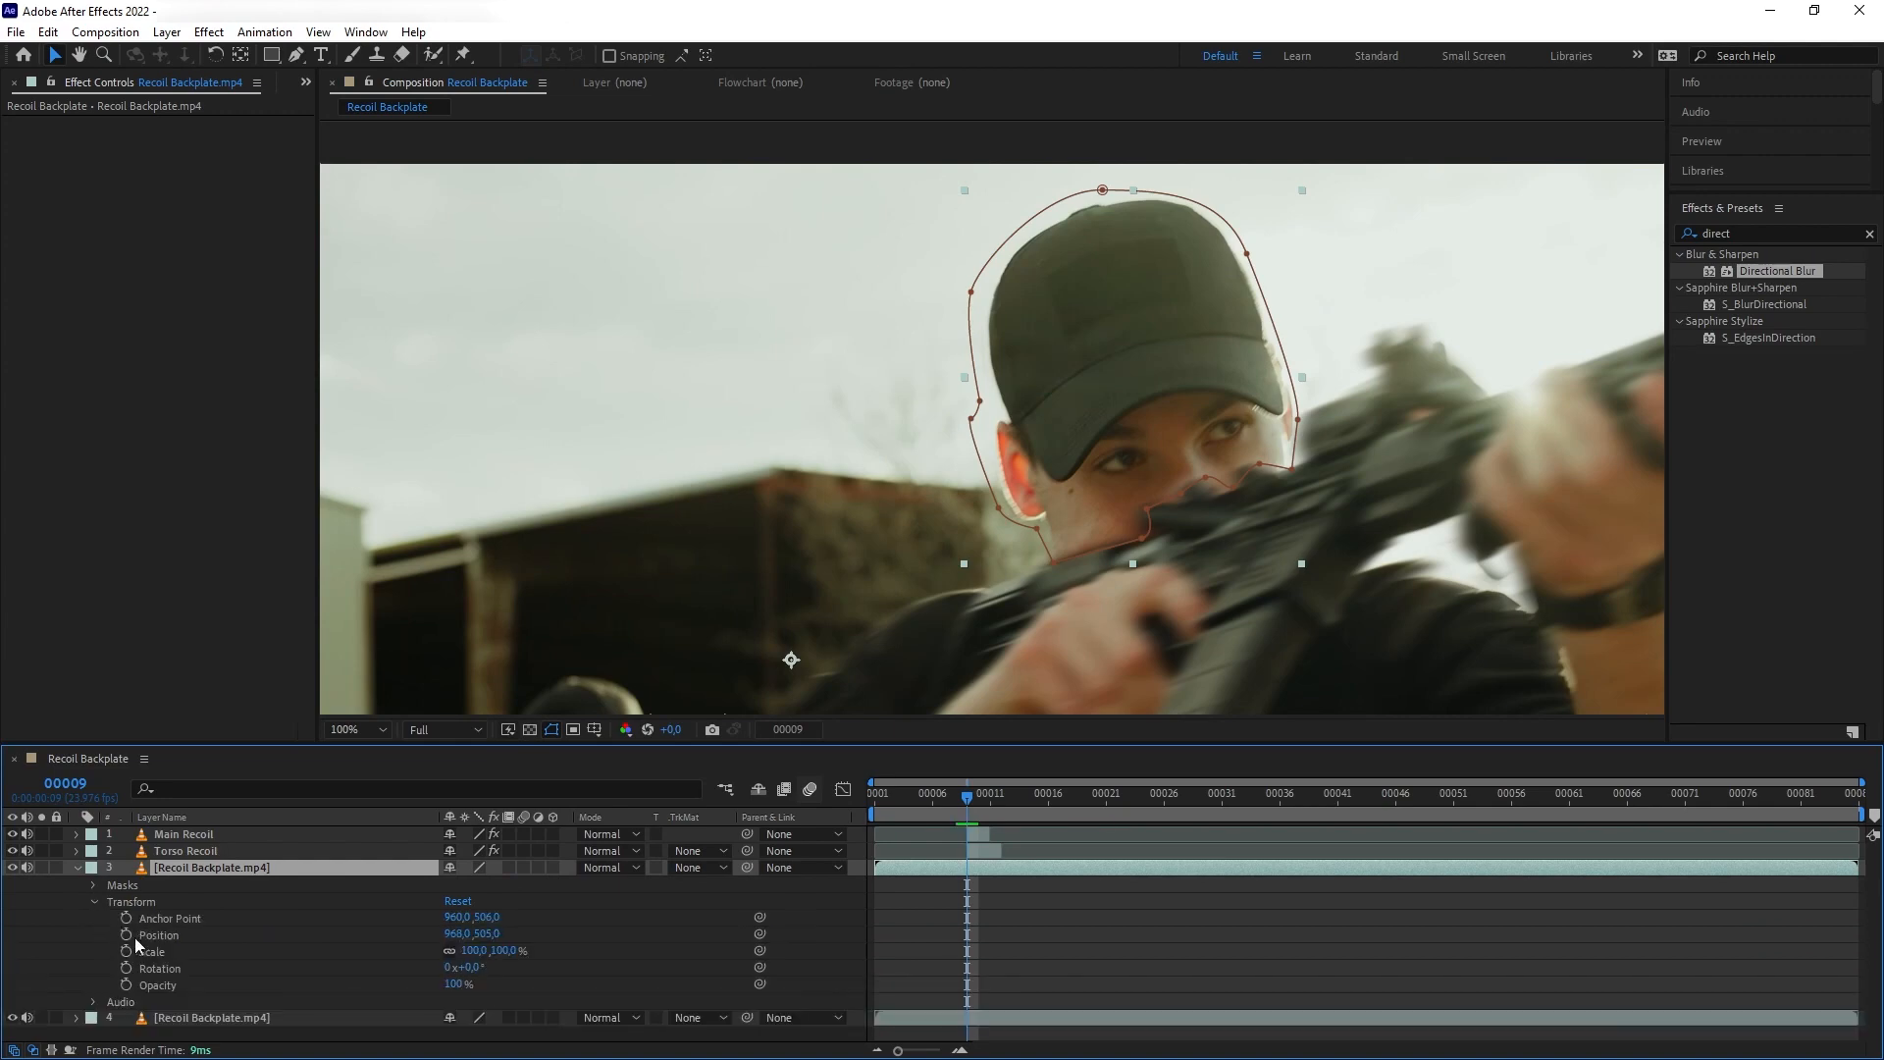
click(125, 934)
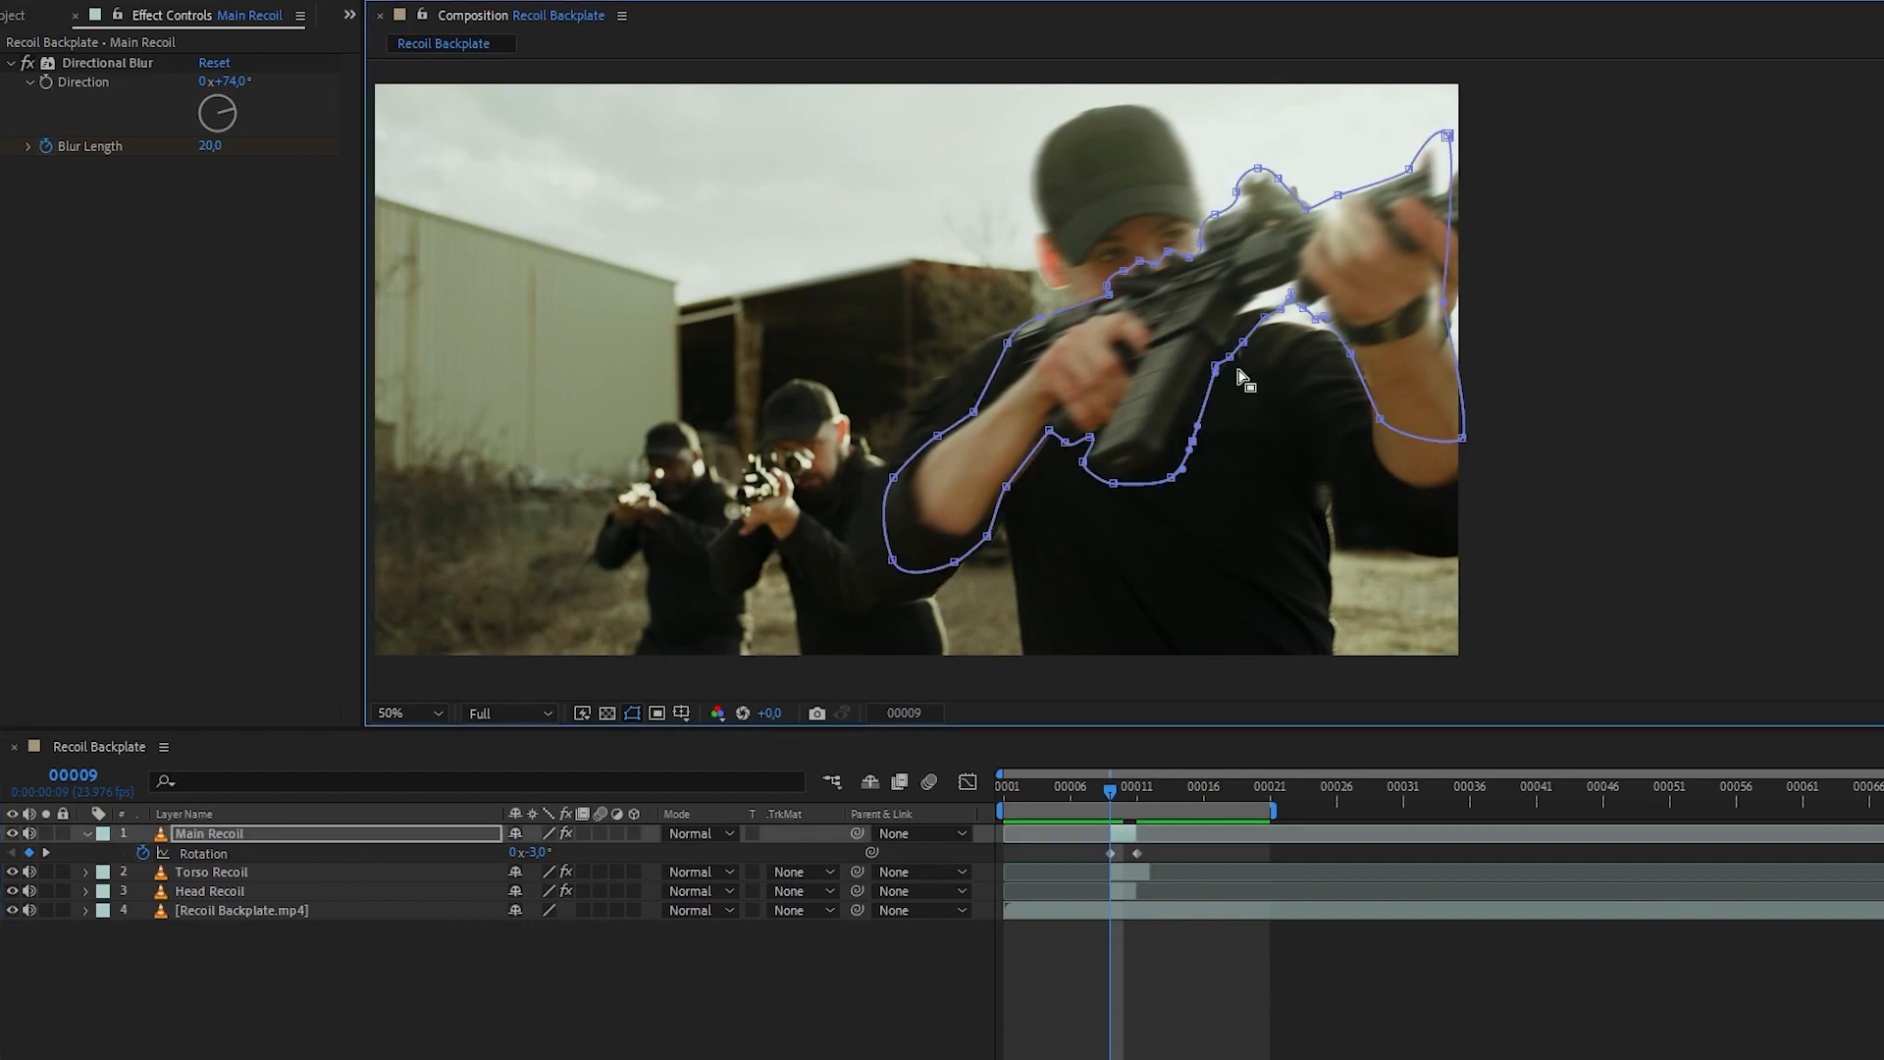
Step: Name layer 3 Head Recoil, set Main Recoil rotation to −3° and enable motion blur on the layers
click(210, 872)
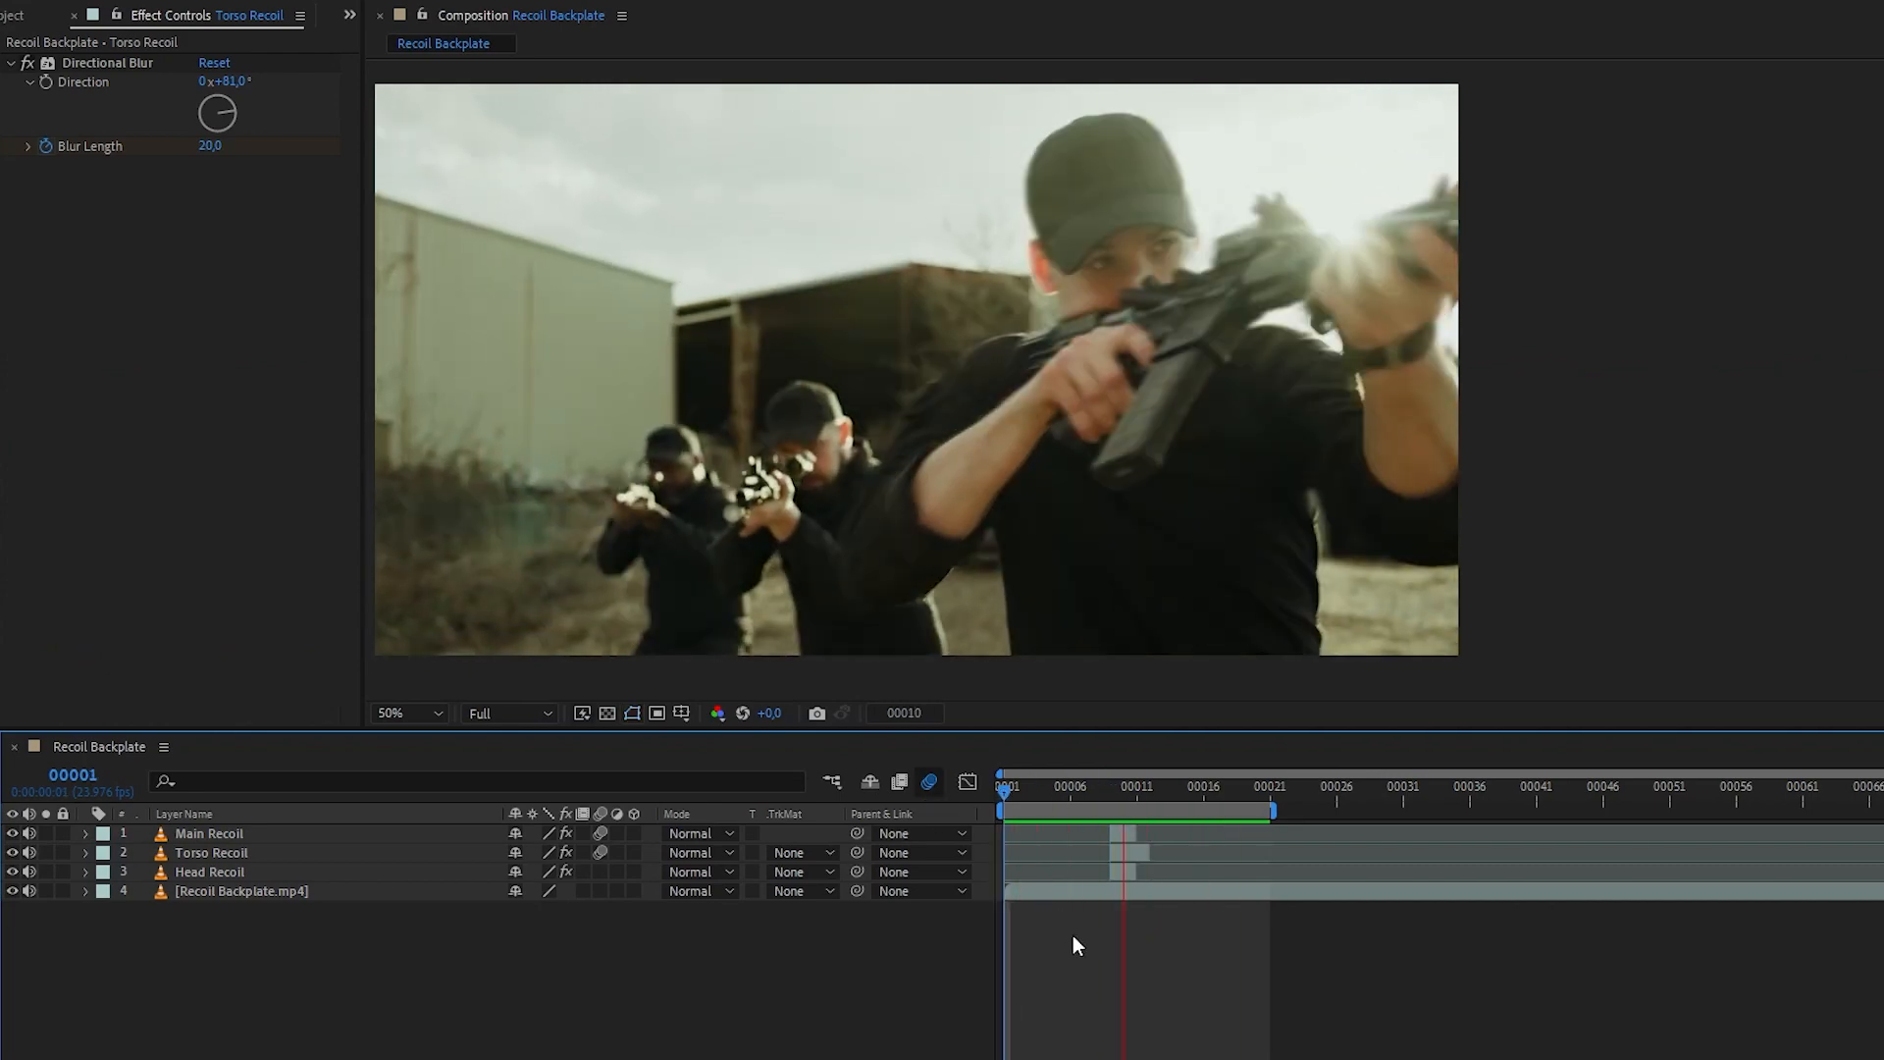
click(1068, 785)
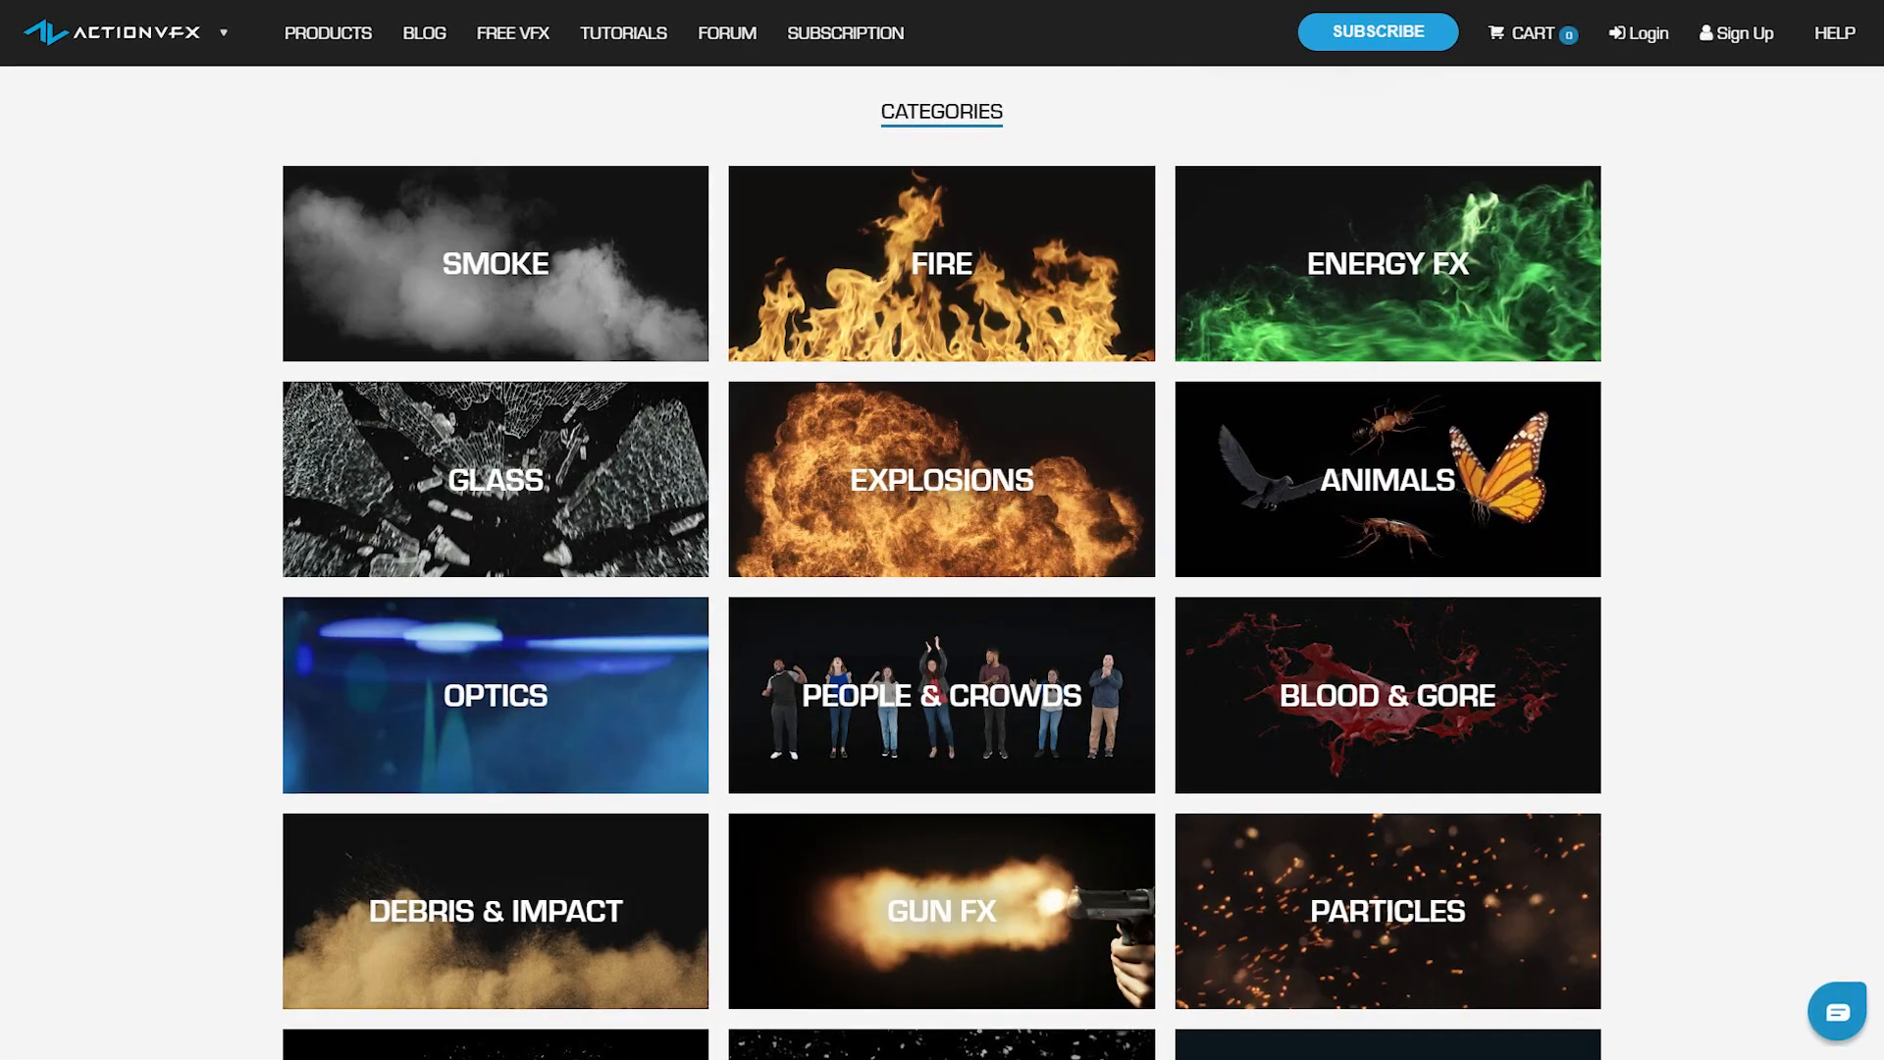
Step: Show the ActionVFX All Collections listing with Rain, Forest Fires and Flamethrowers
scroll(up, 3)
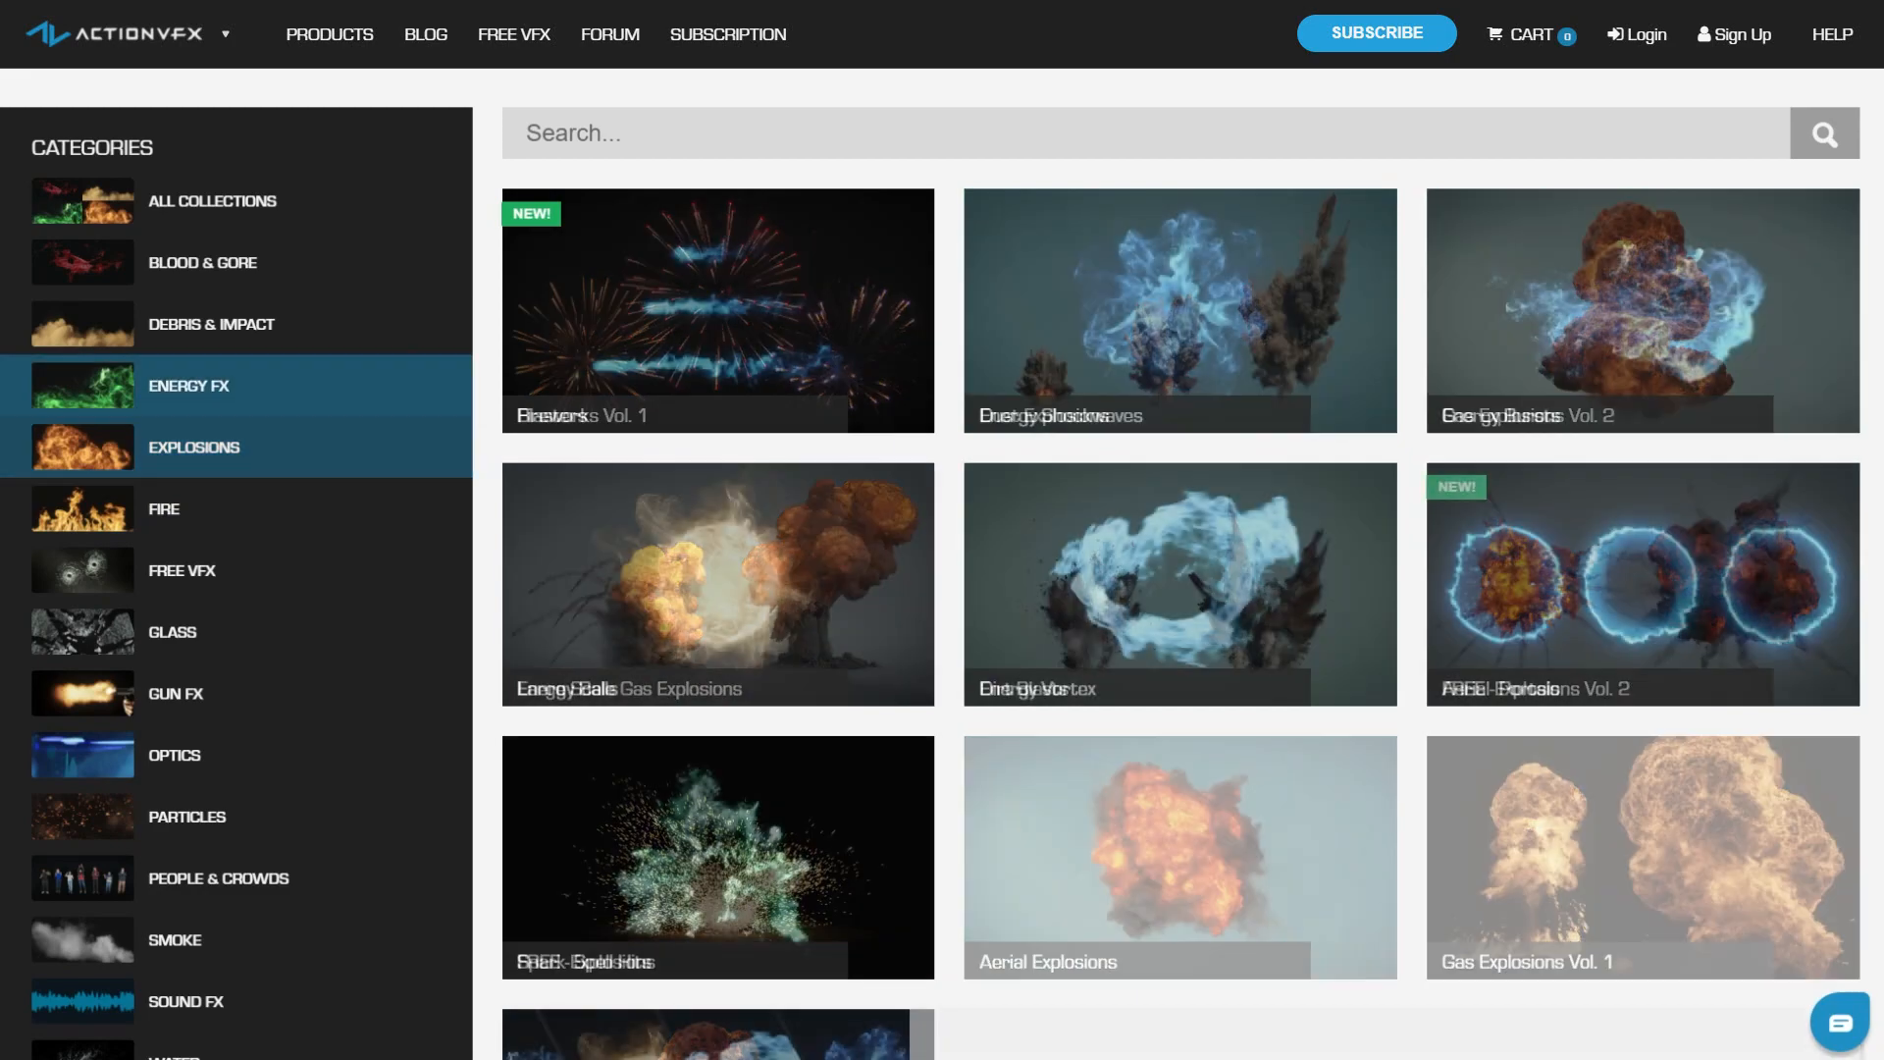
click(212, 200)
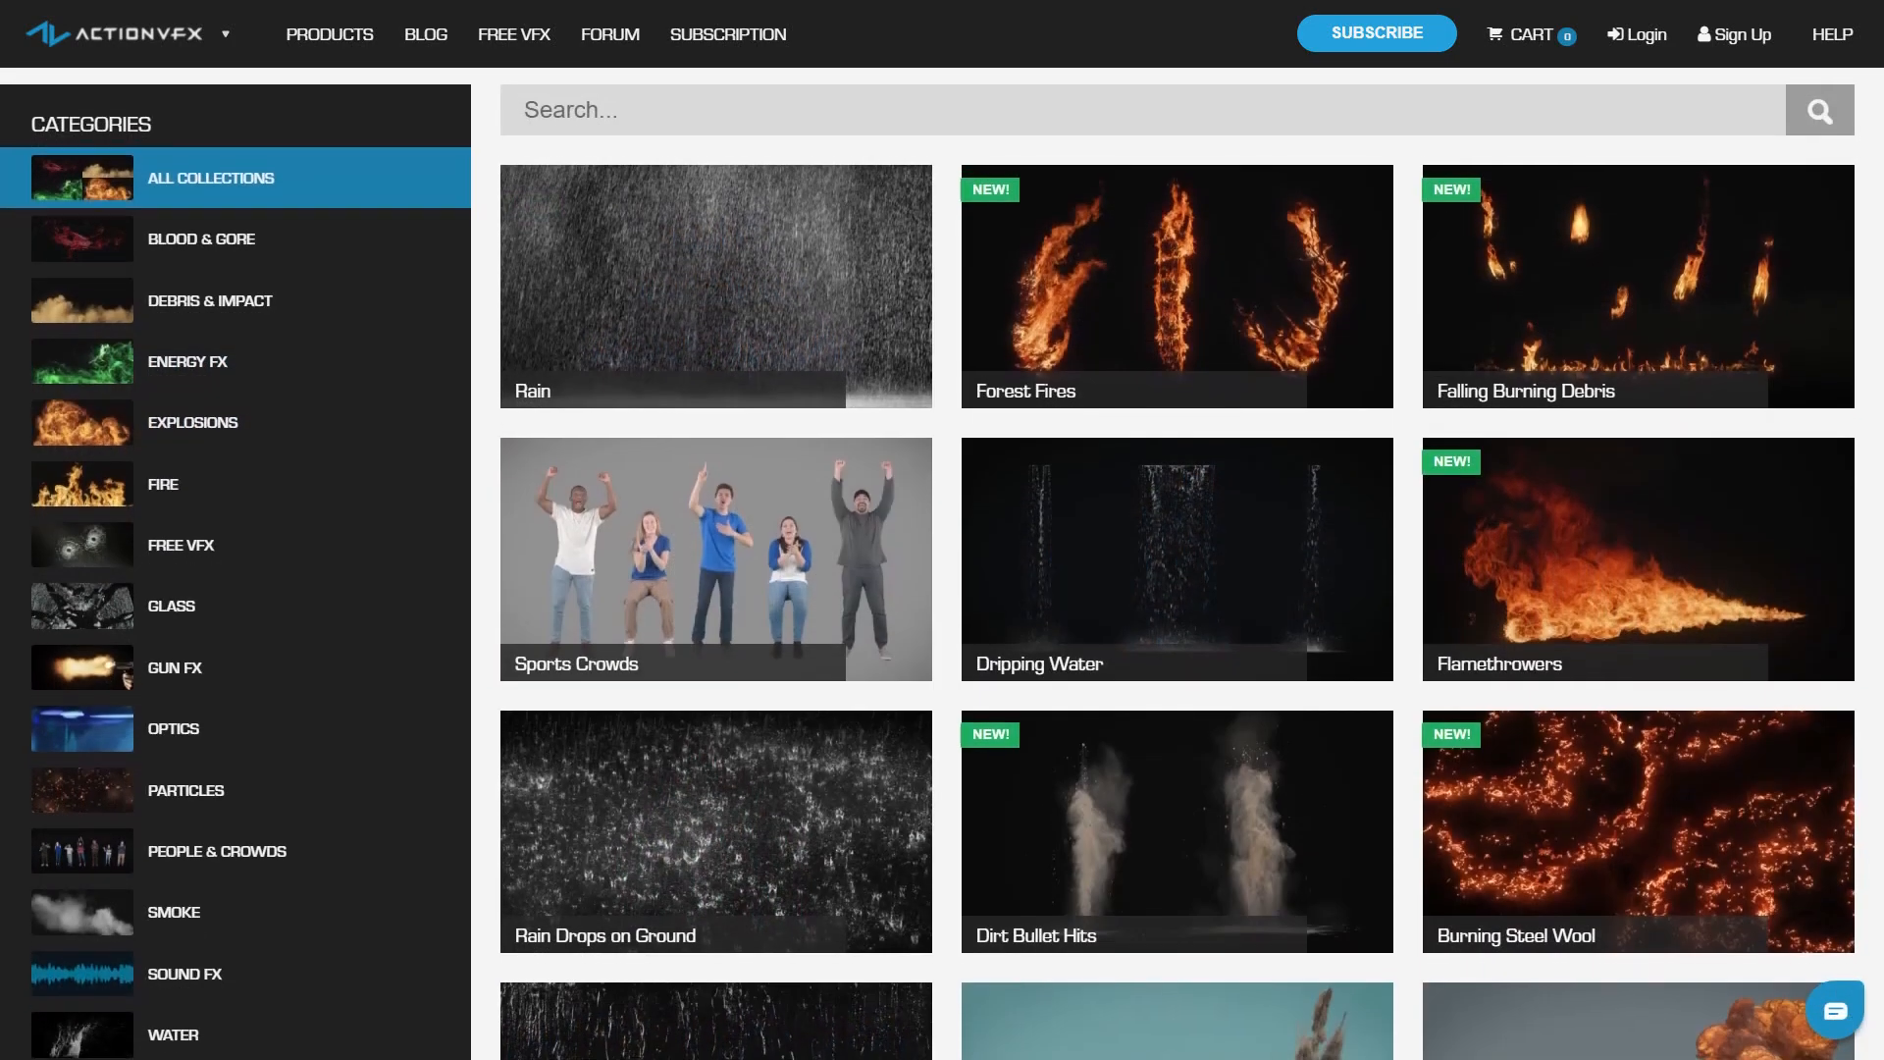